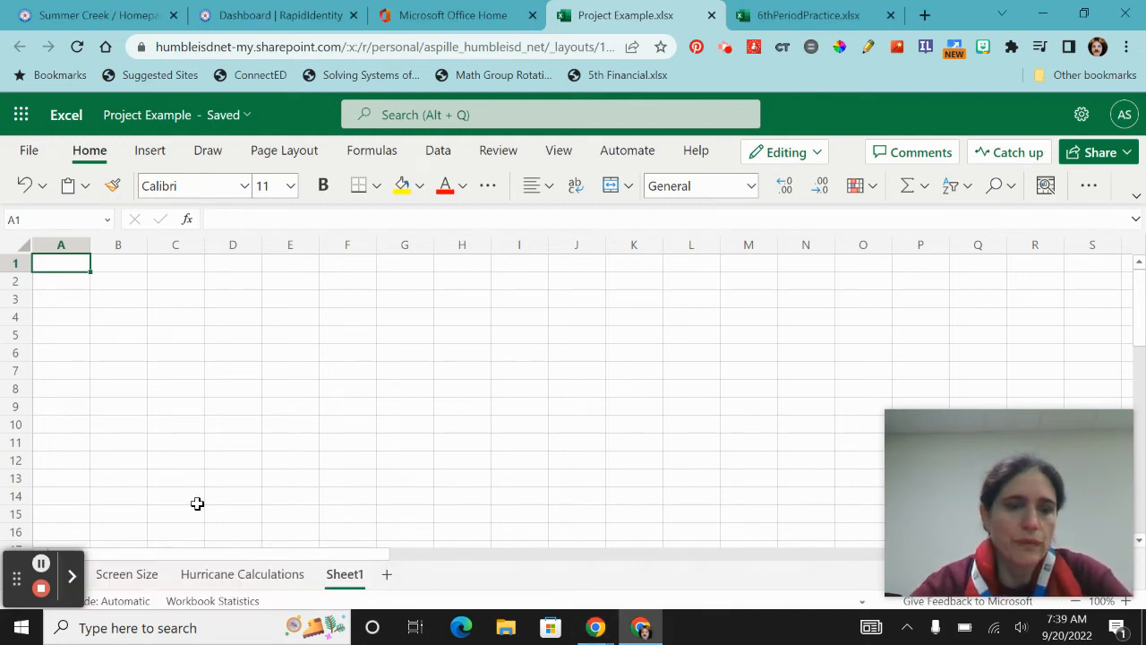
Compare the finished Tire Sizes example workbook against Project Example's Screen Size sheet.
click(125, 574)
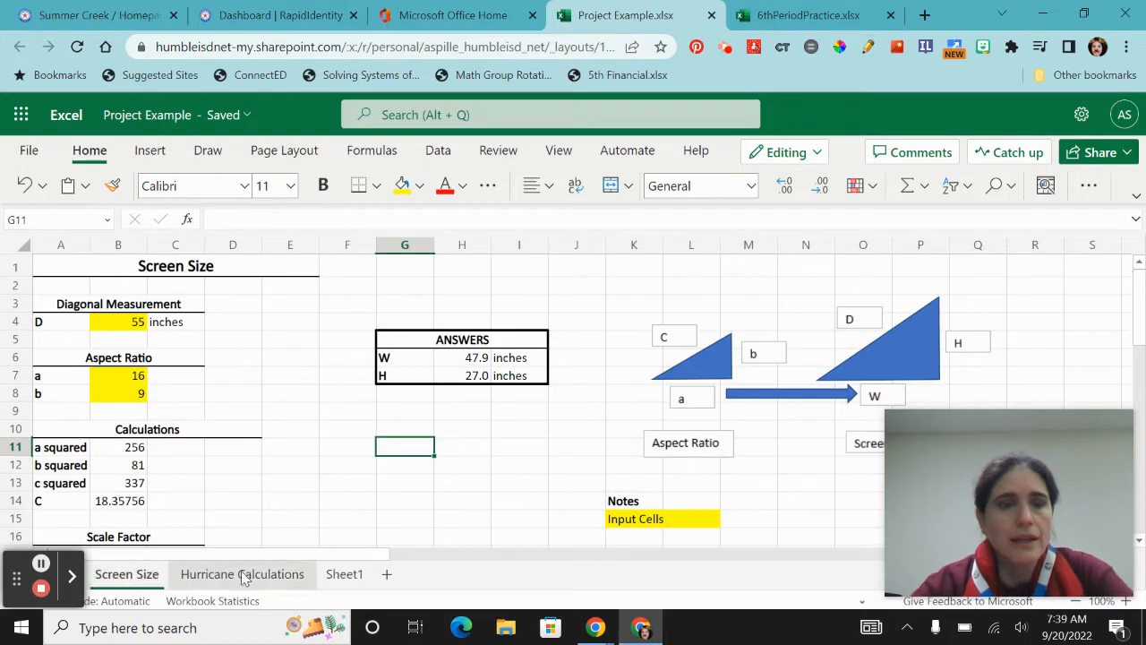
click(799, 14)
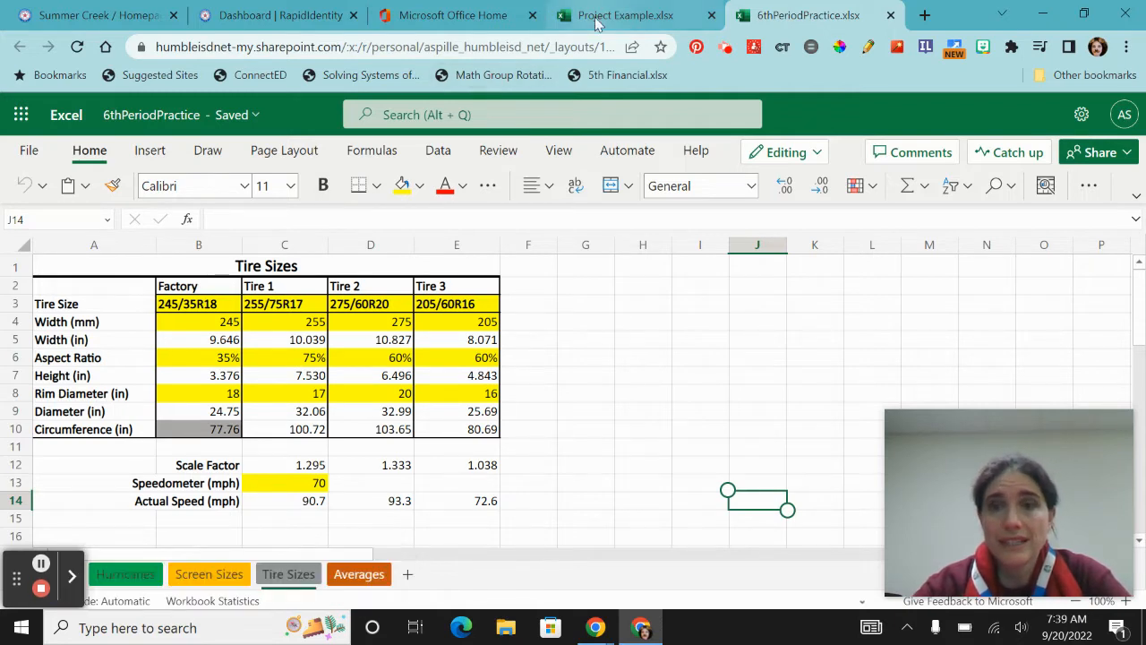
click(629, 14)
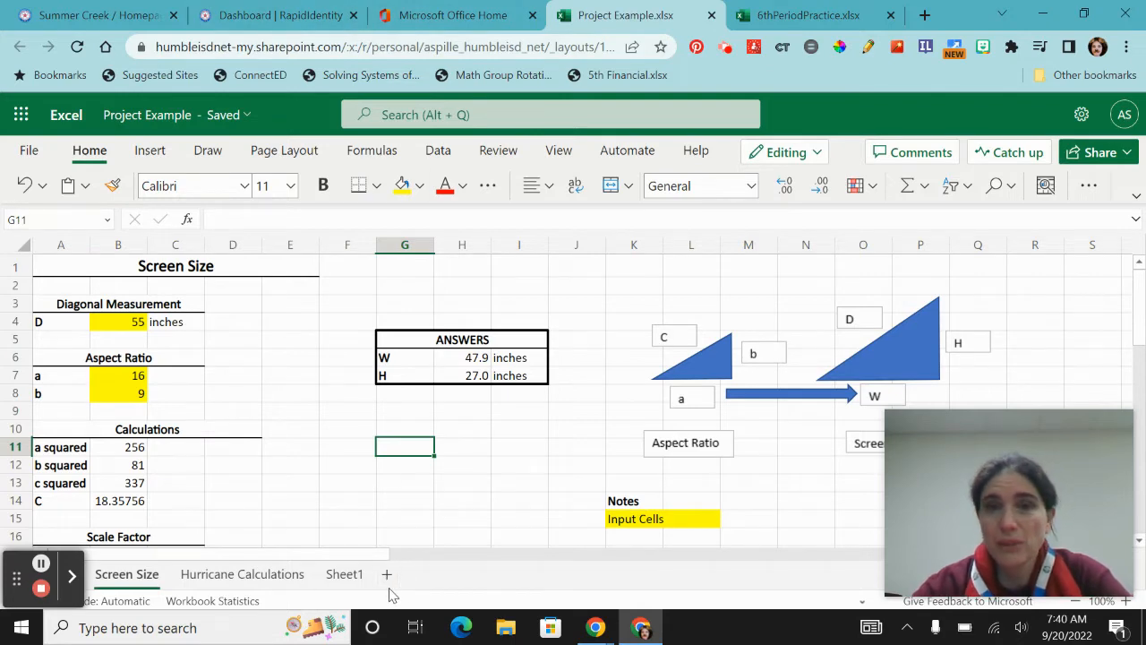
Rename the blank Sheet1 of Project Example to 'Tire Sizes'.
click(344, 573)
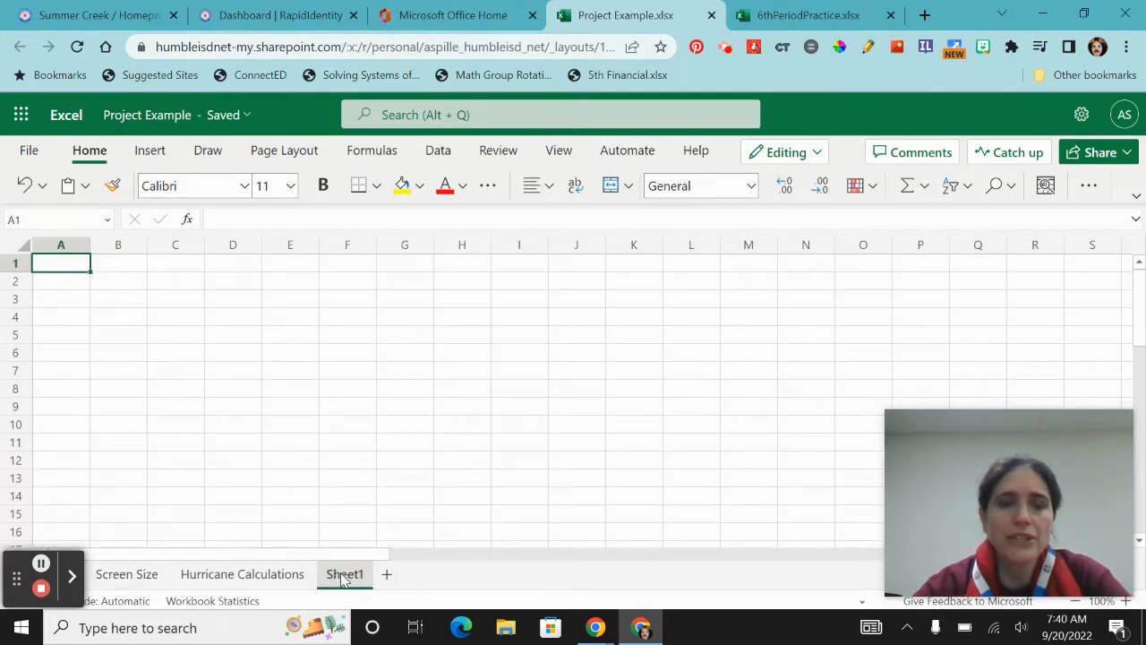
double_click(344, 573)
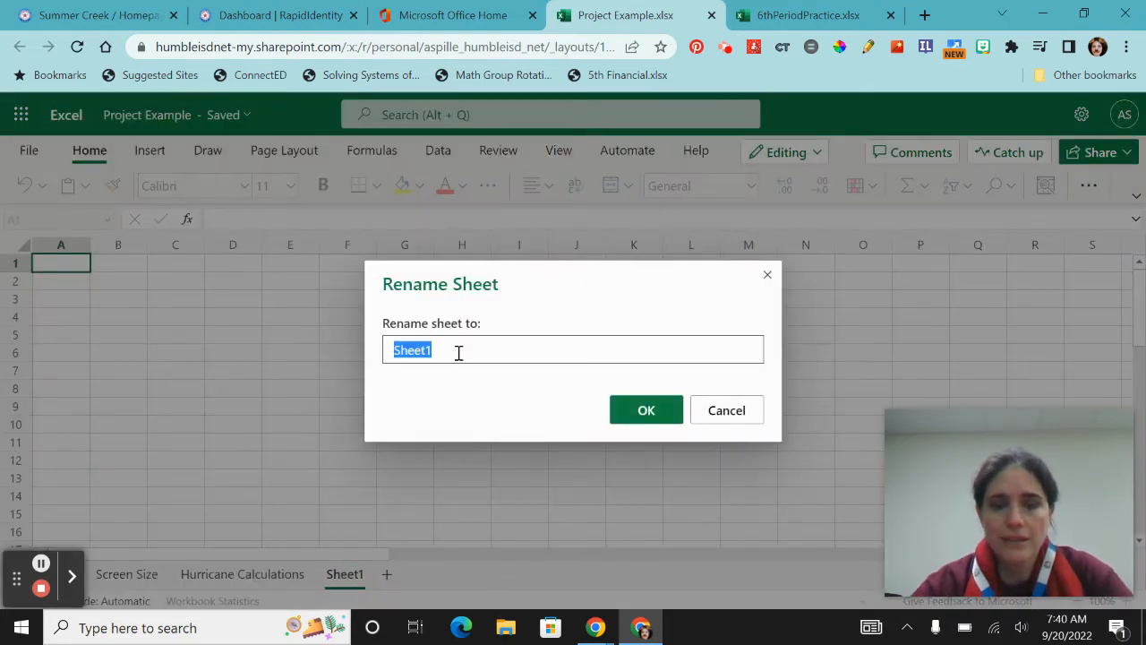
text(Tire Si)
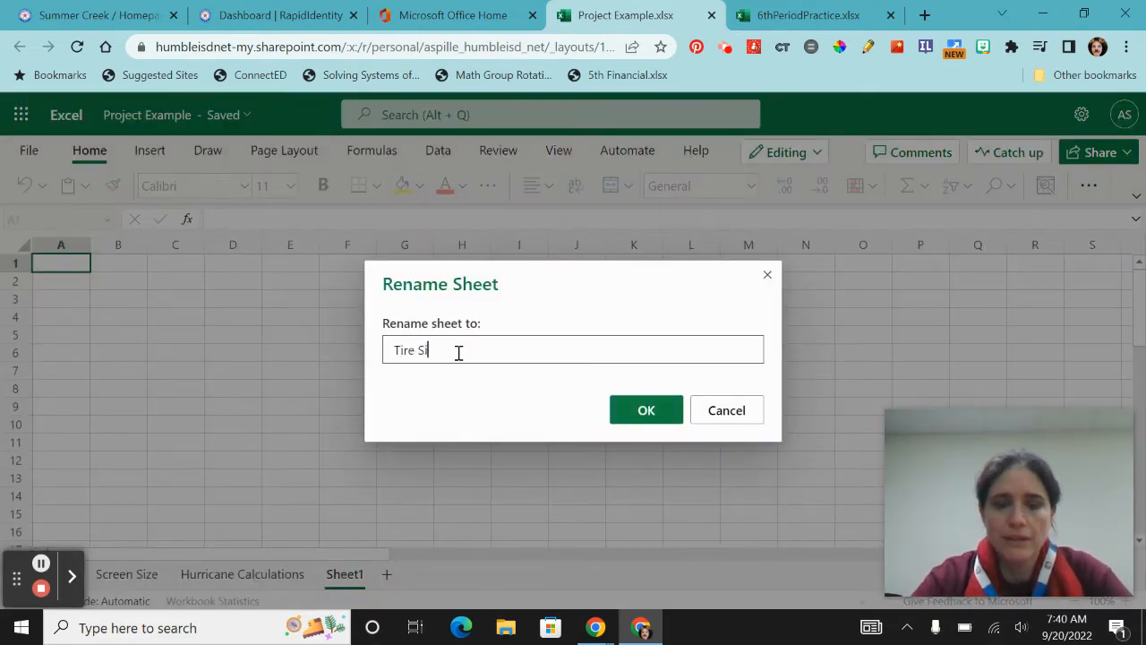
click(645, 408)
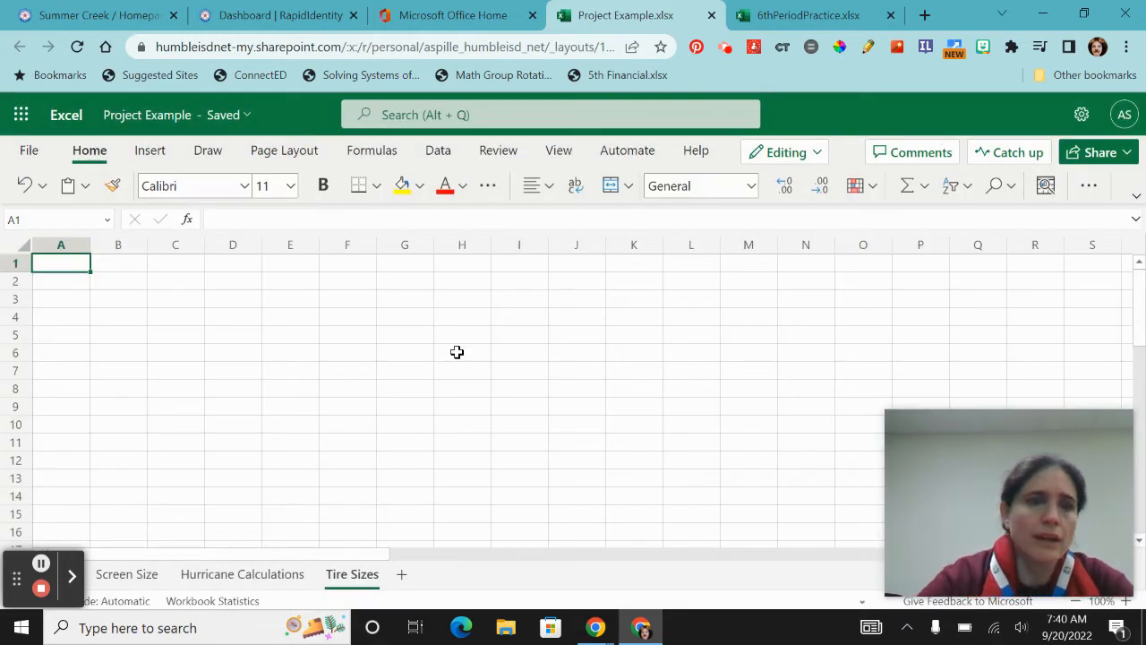
mouse_move(47, 292)
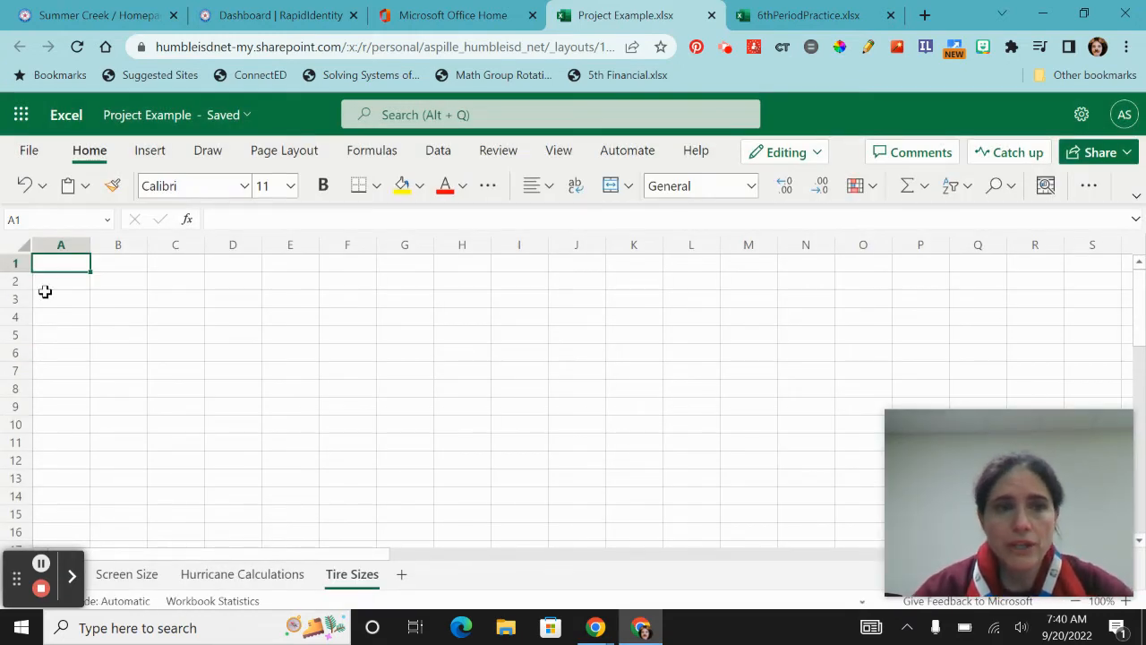
mouse_move(61, 262)
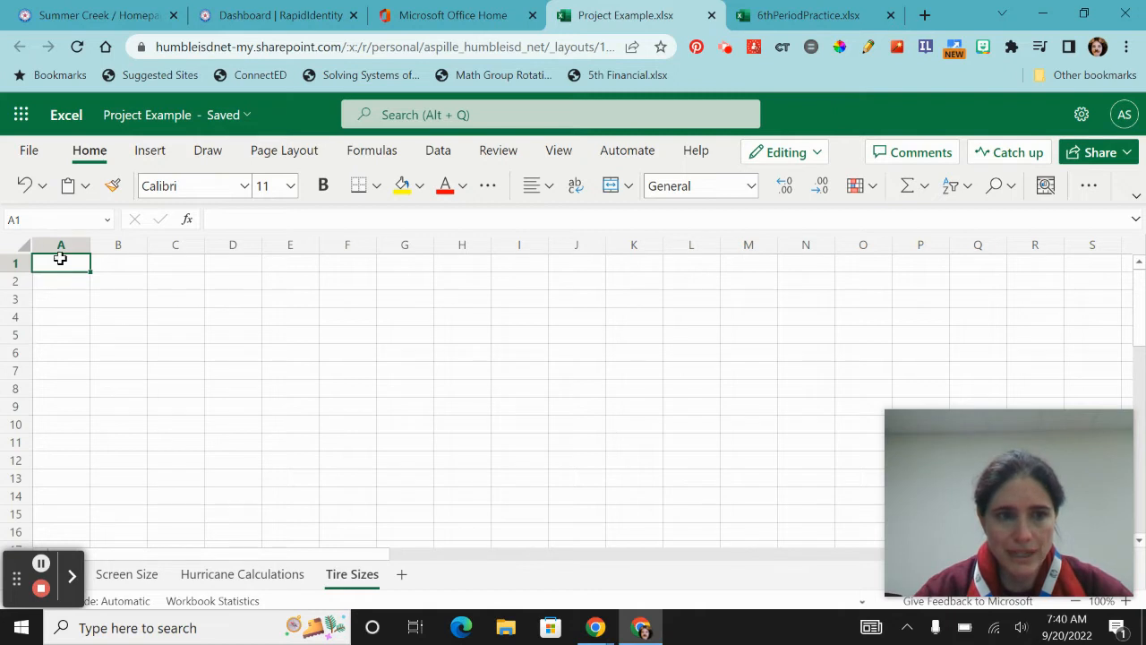
Add a bold size-14 'Tire Sizes' title merged across A1:E1 with a bottom border.
drag(61, 261, 290, 261)
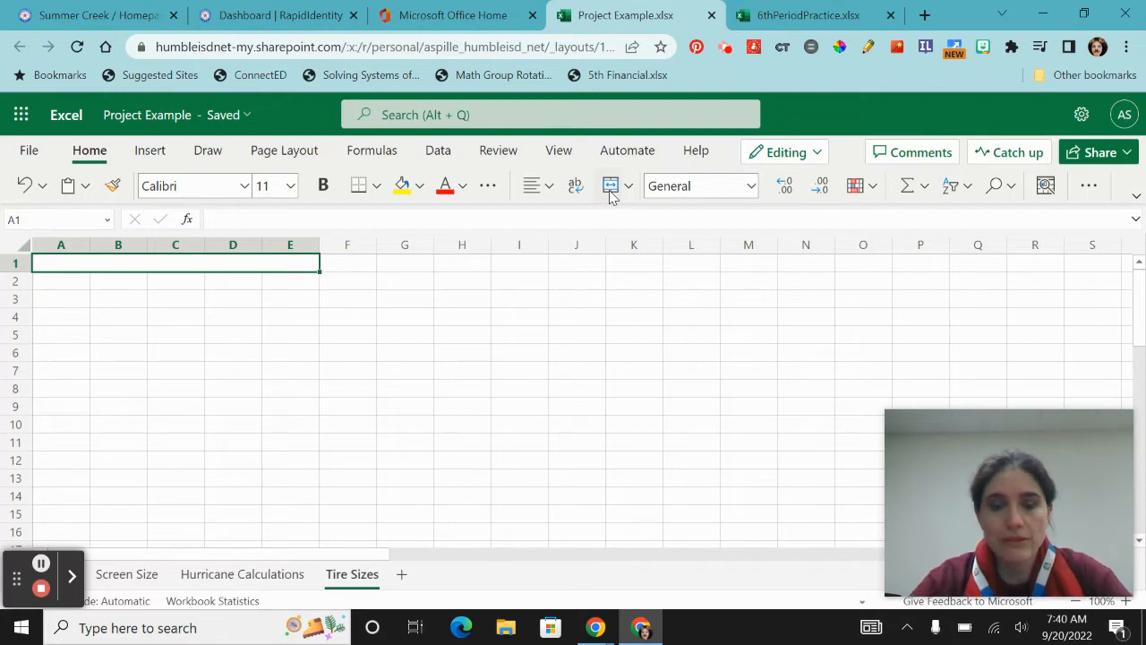
text(Tire Sizes)
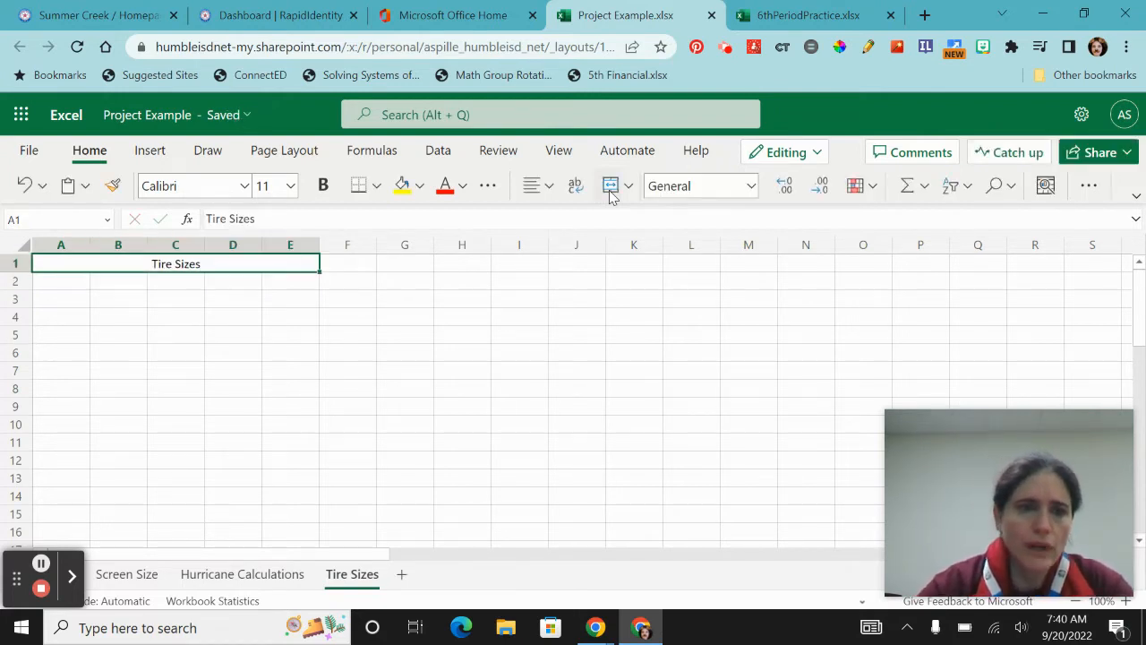
mouse_move(610, 185)
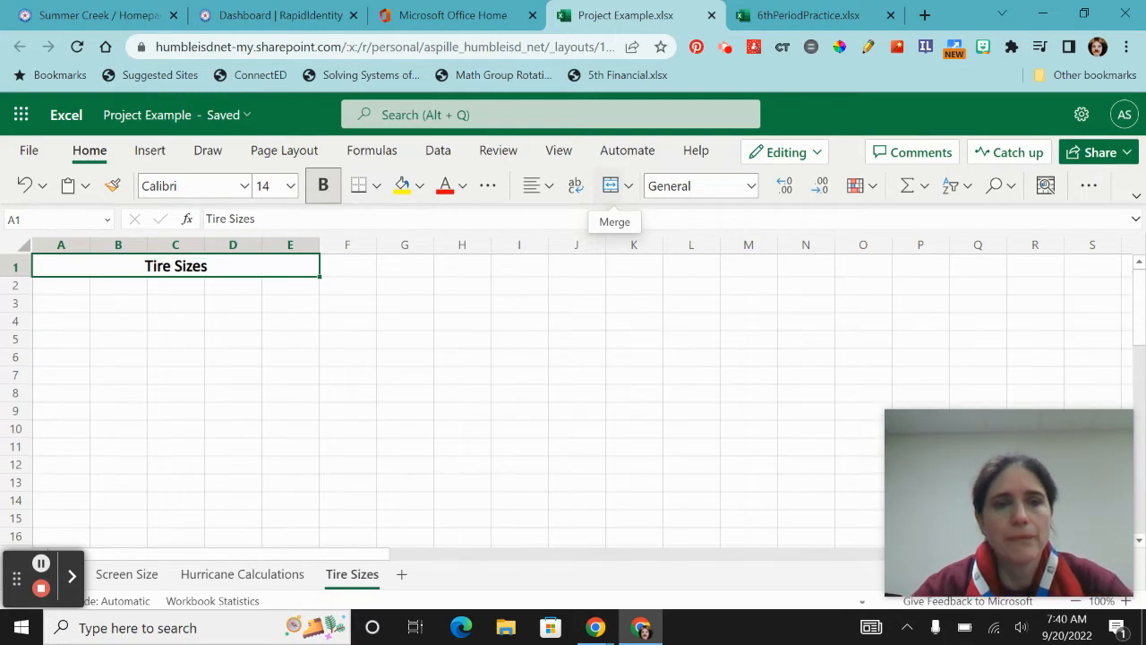
click(291, 339)
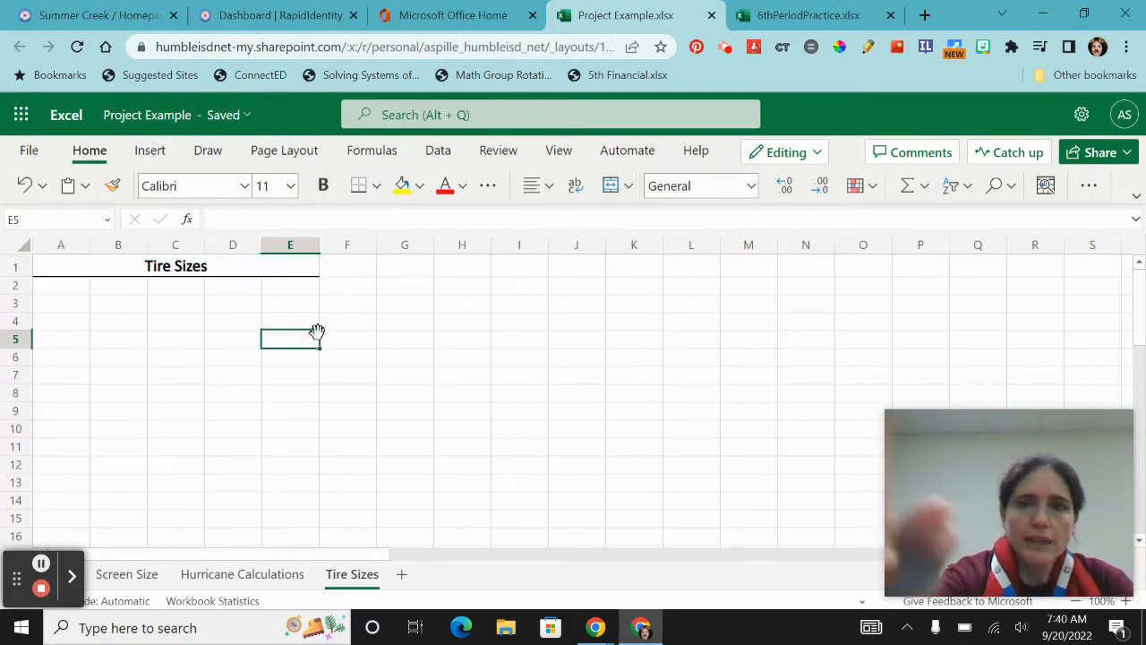
Paste the labels Tire Size through Circumference (in) from the example into A2:A10.
click(803, 14)
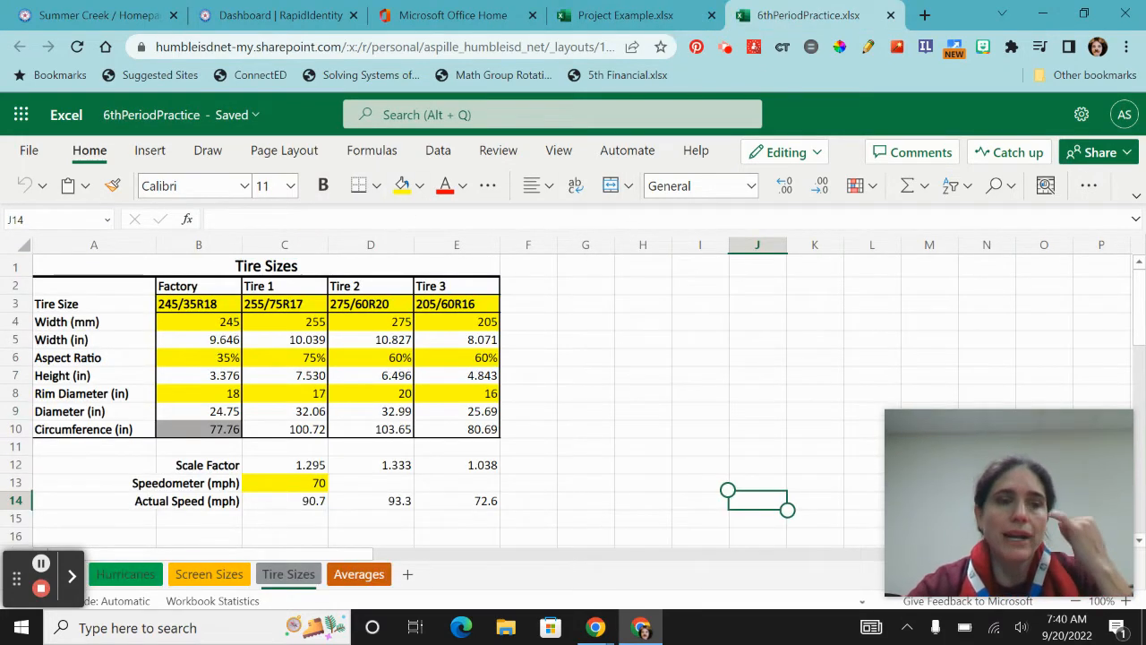
mouse_move(233, 262)
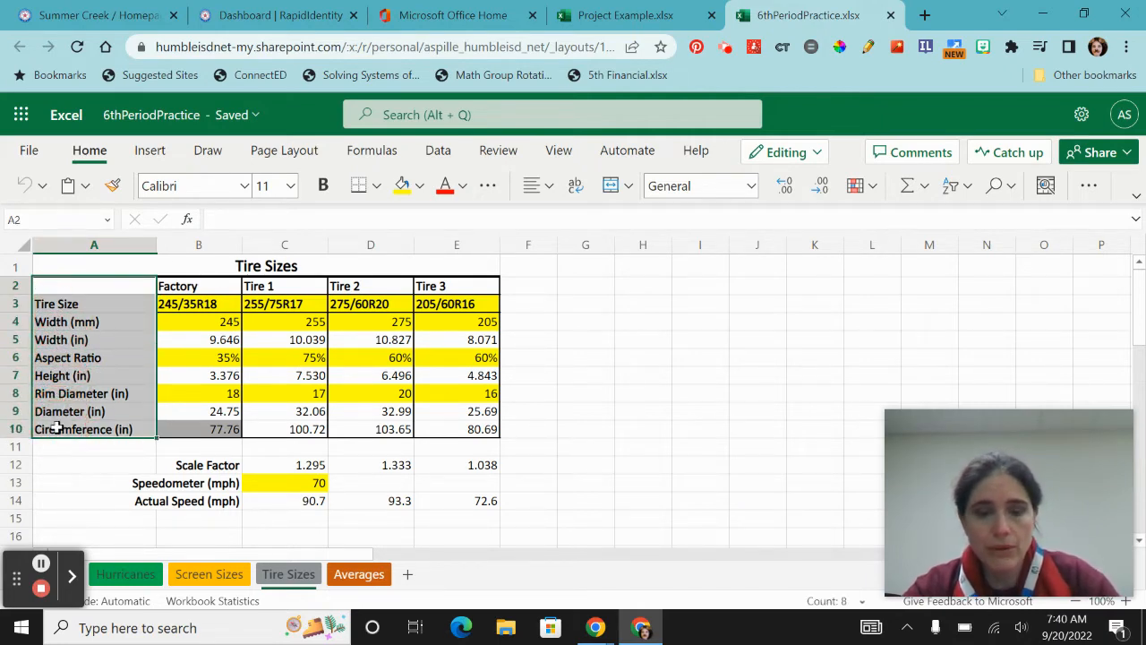
click(618, 15)
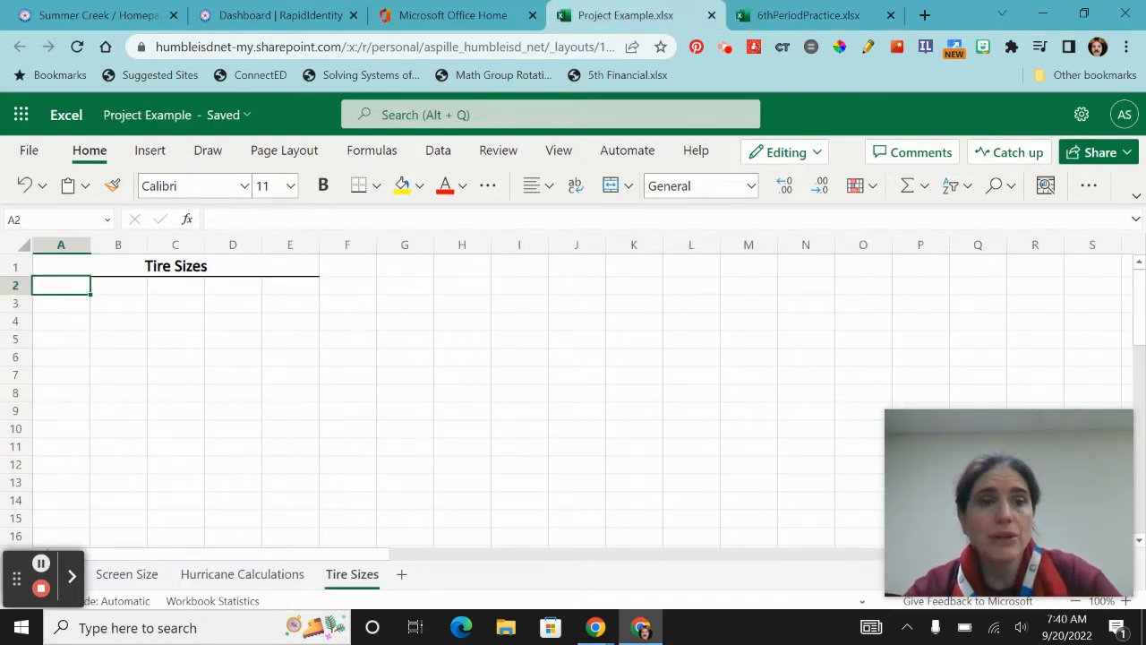
key(ctrl+v)
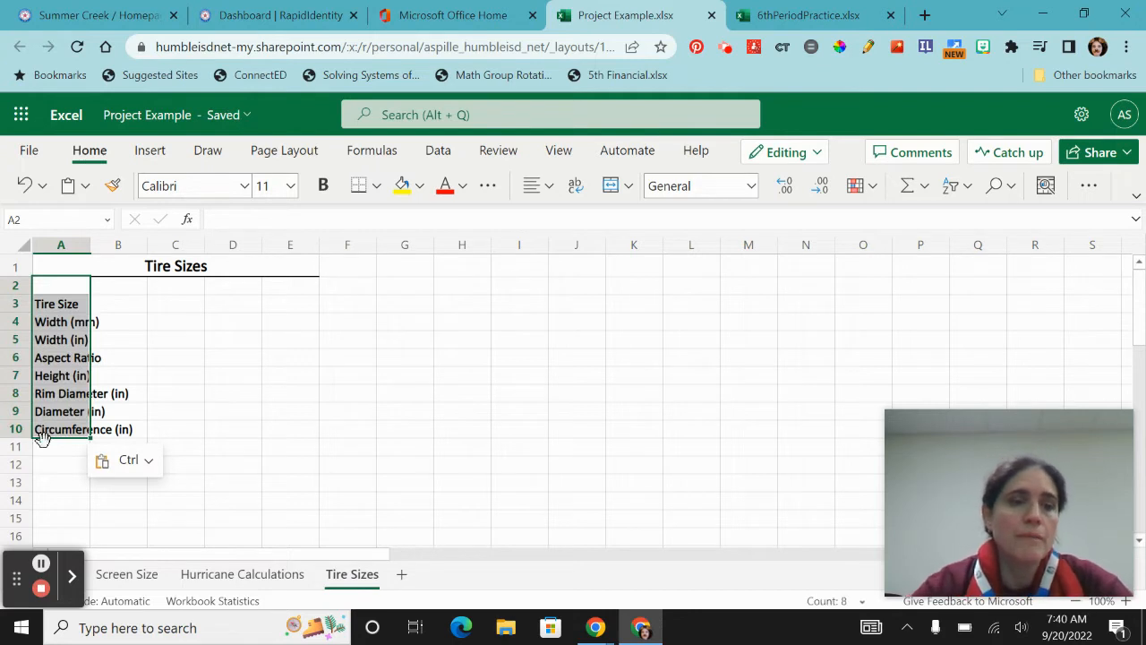
click(176, 464)
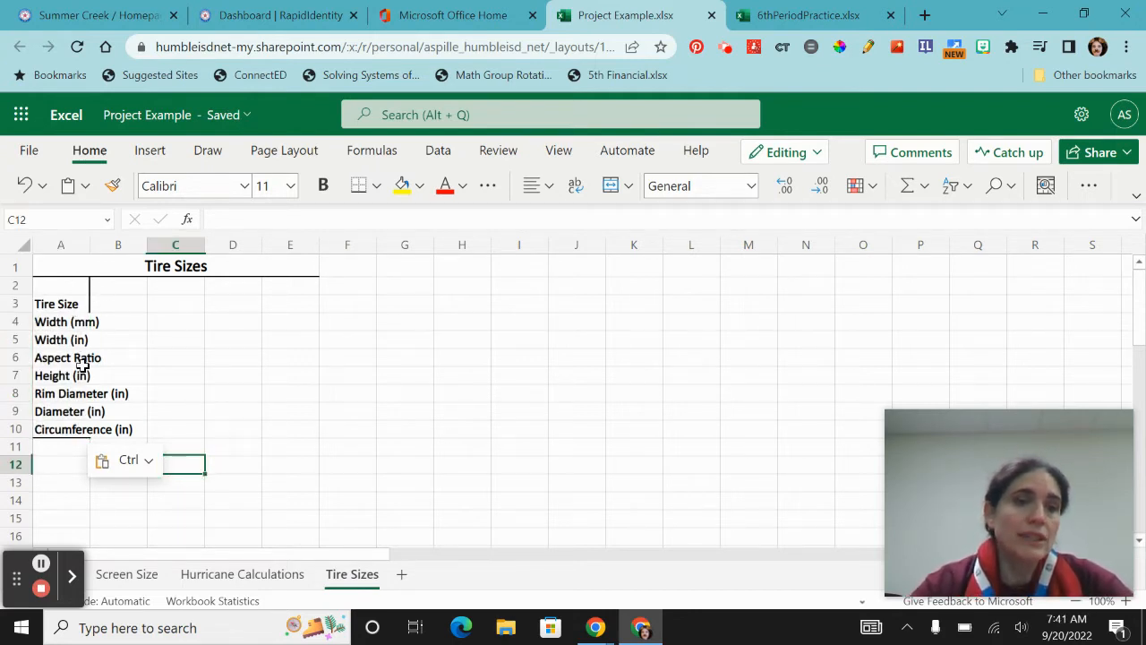
Drag column A wider so every measurement label shows in full.
click(61, 243)
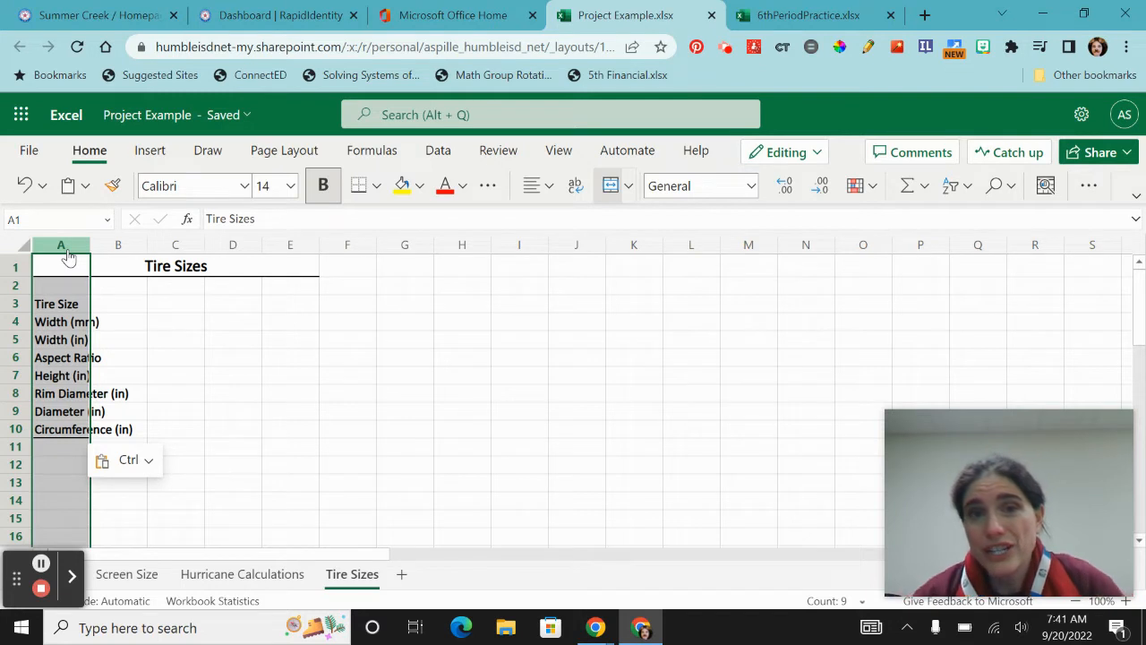
mouse_move(61, 247)
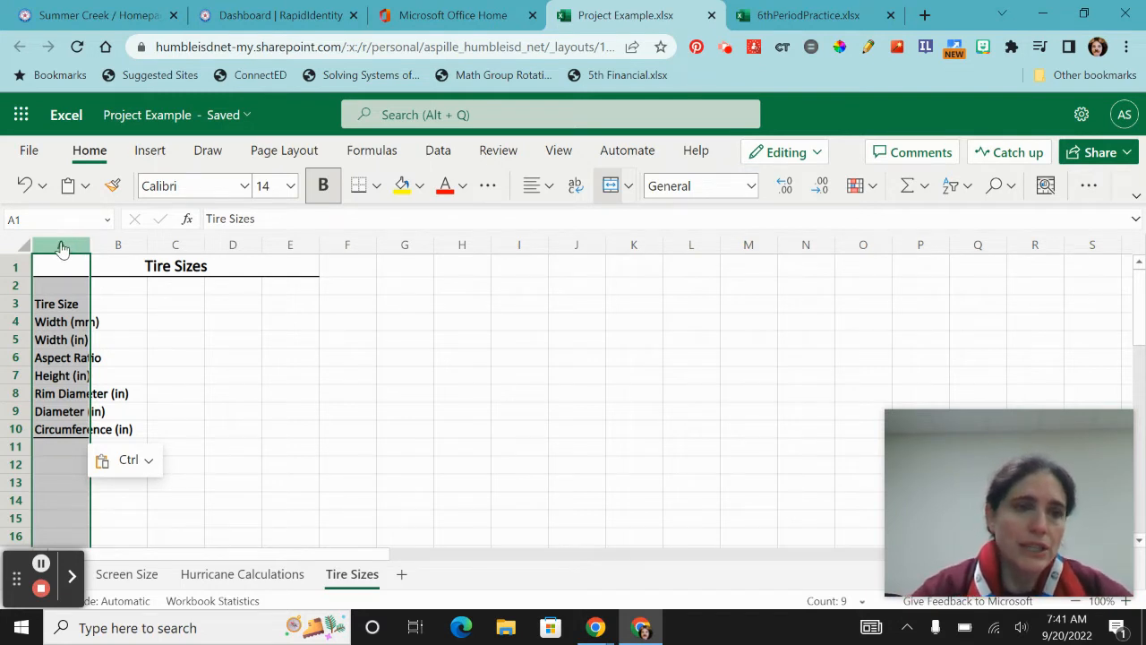
mouse_move(72, 249)
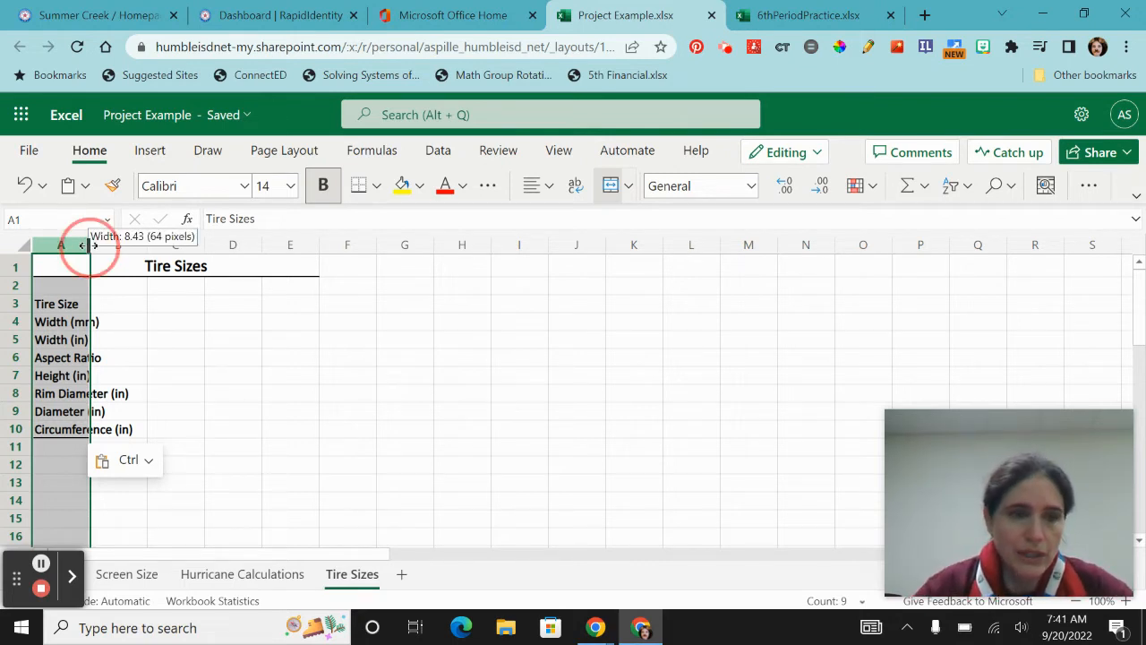
drag(91, 243, 150, 243)
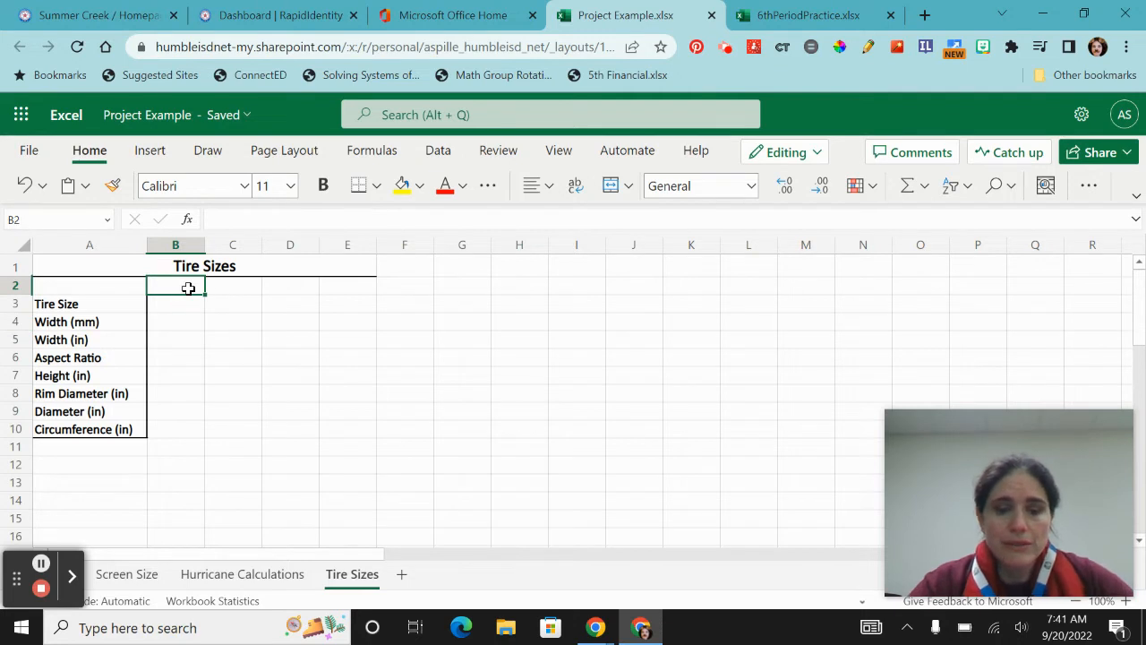
Enter headers Factory, Tire 1, Tire 2, Tire 3 in B2:E2 and make them bold.
text(Factory)
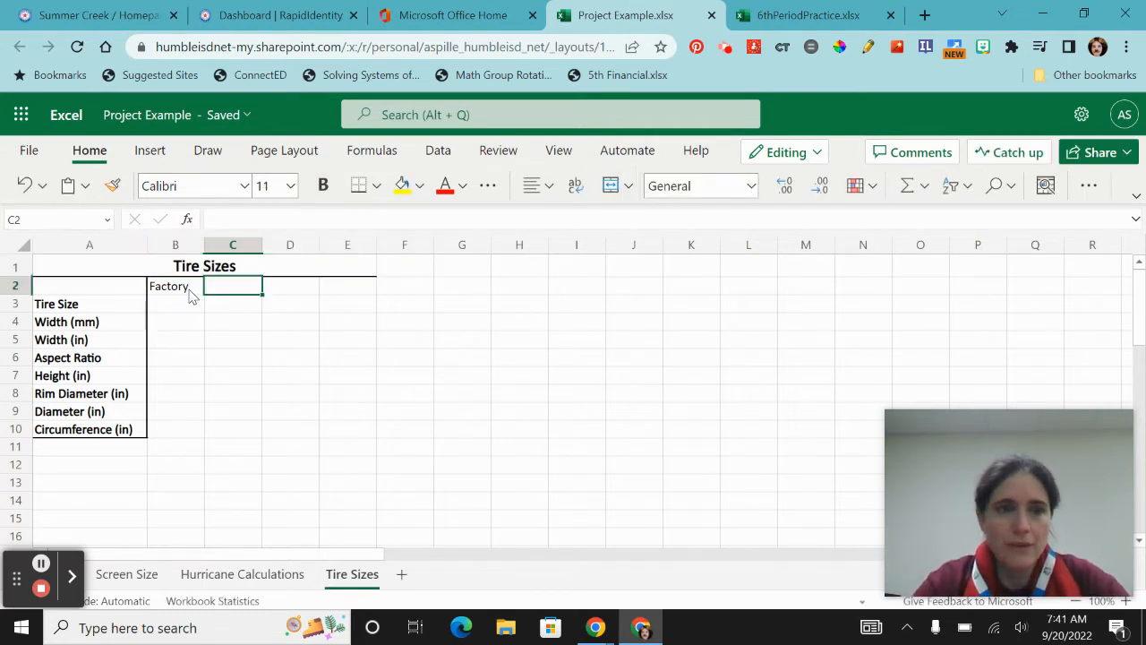
text(Tire 1)
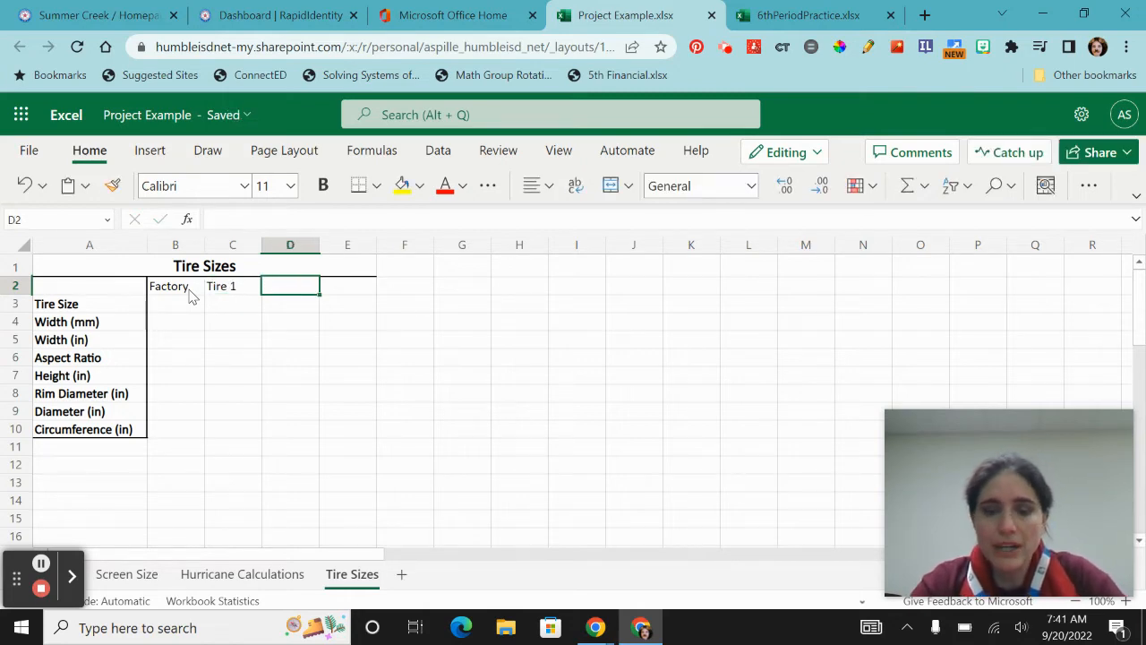
text(Tire 2)
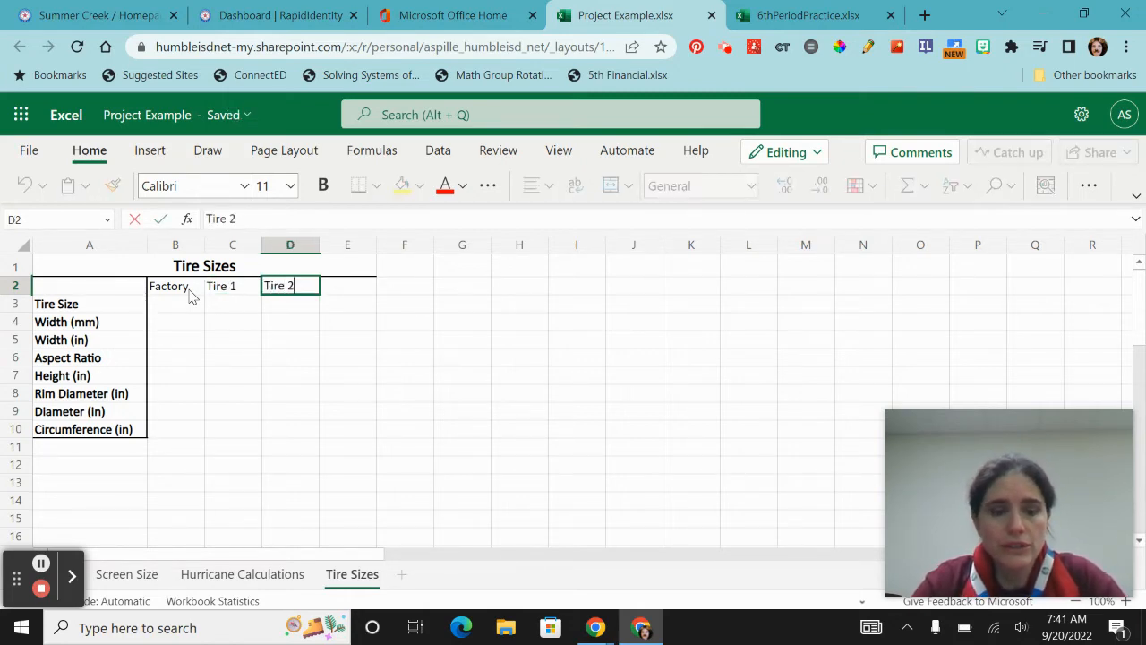
text(Ti)
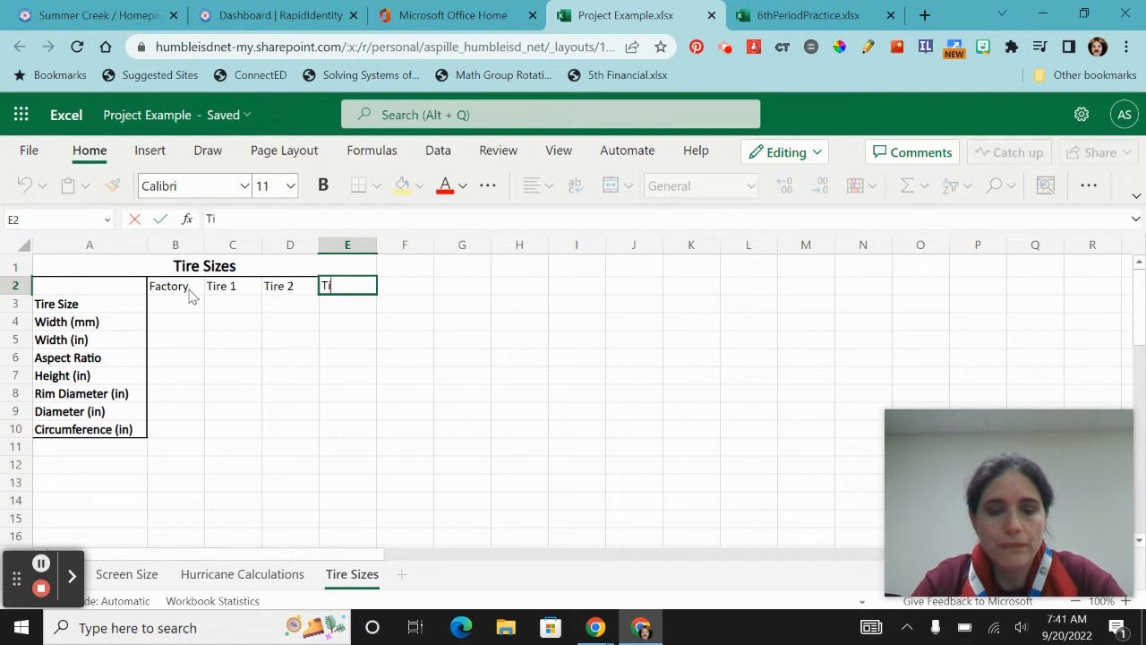
key(Enter)
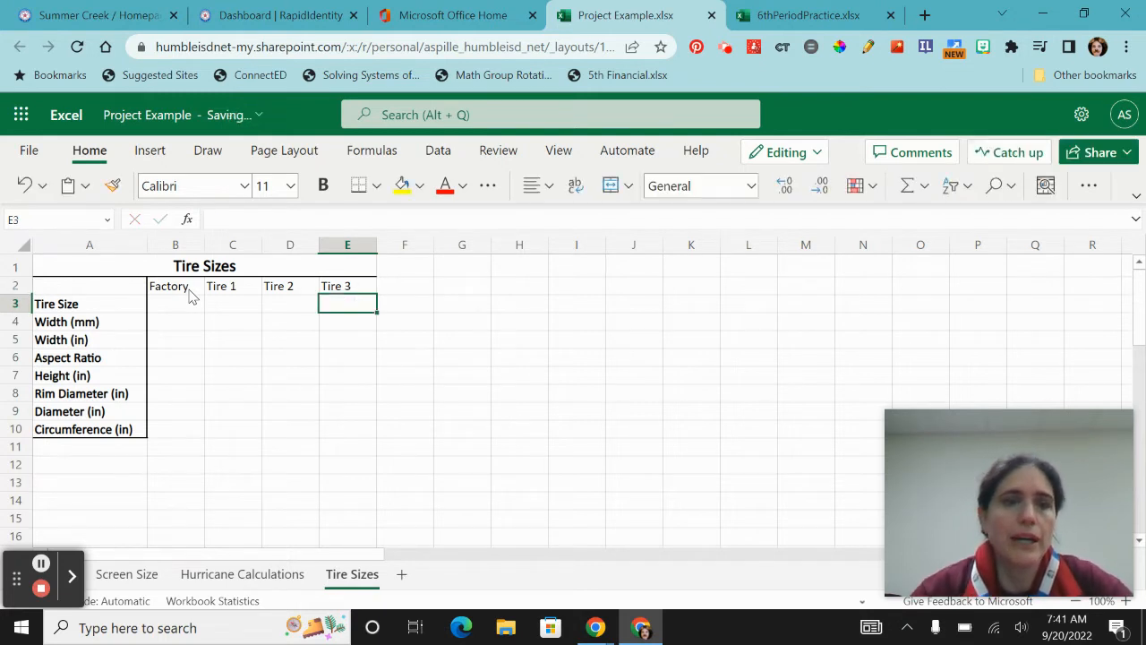
click(170, 287)
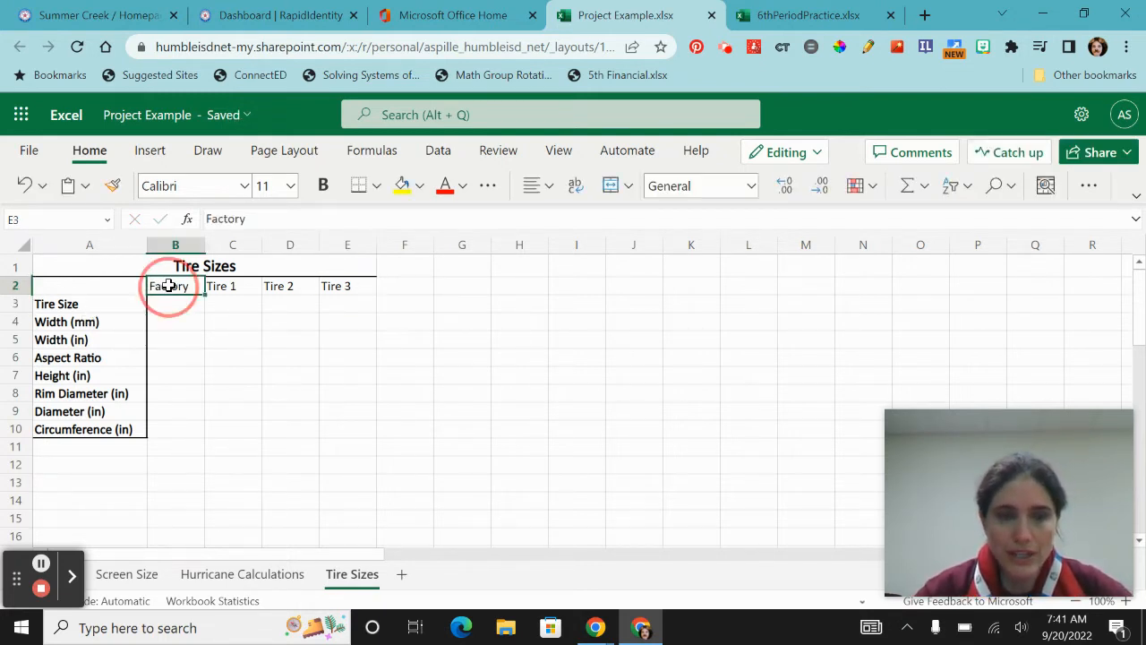
drag(175, 286, 348, 287)
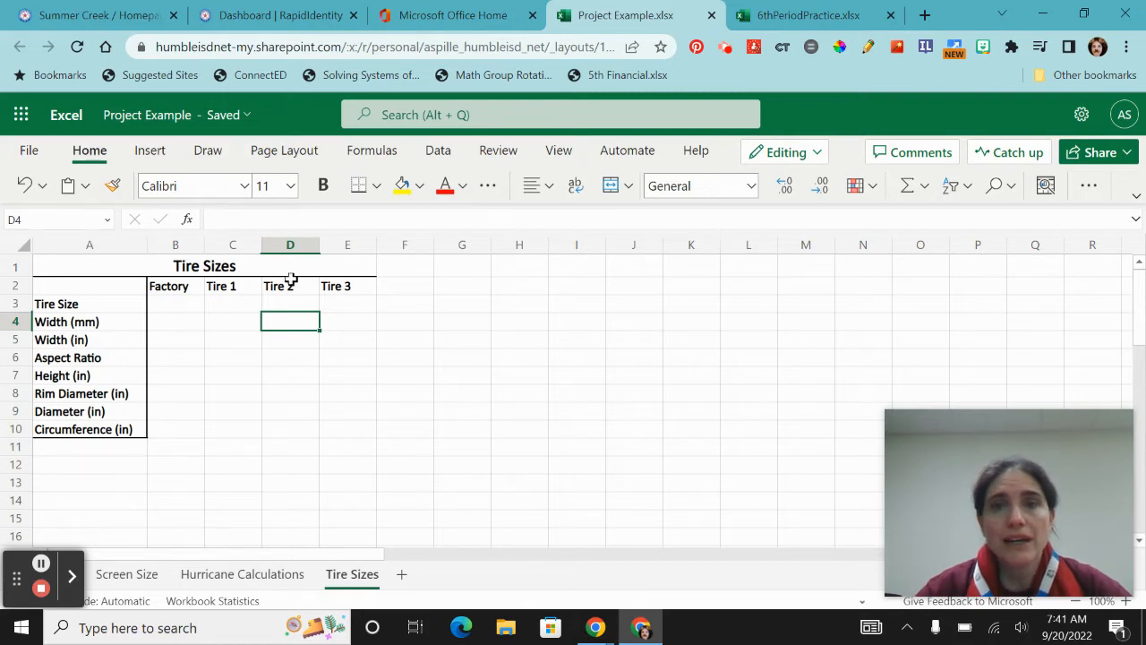
click(804, 14)
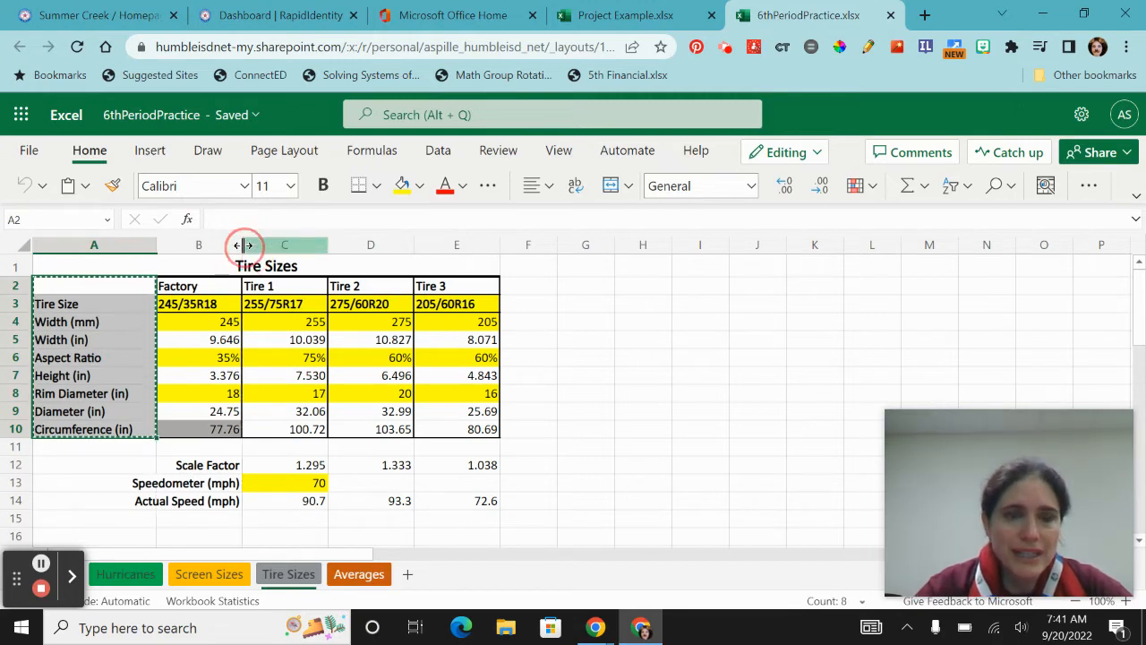
click(625, 14)
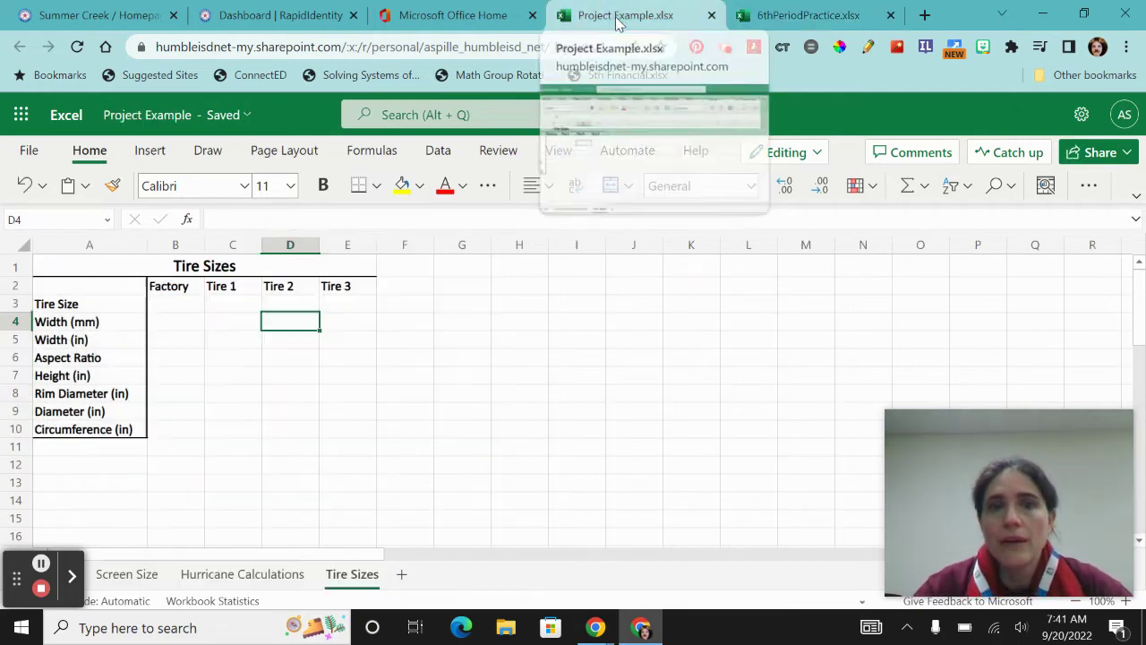
mouse_move(260, 249)
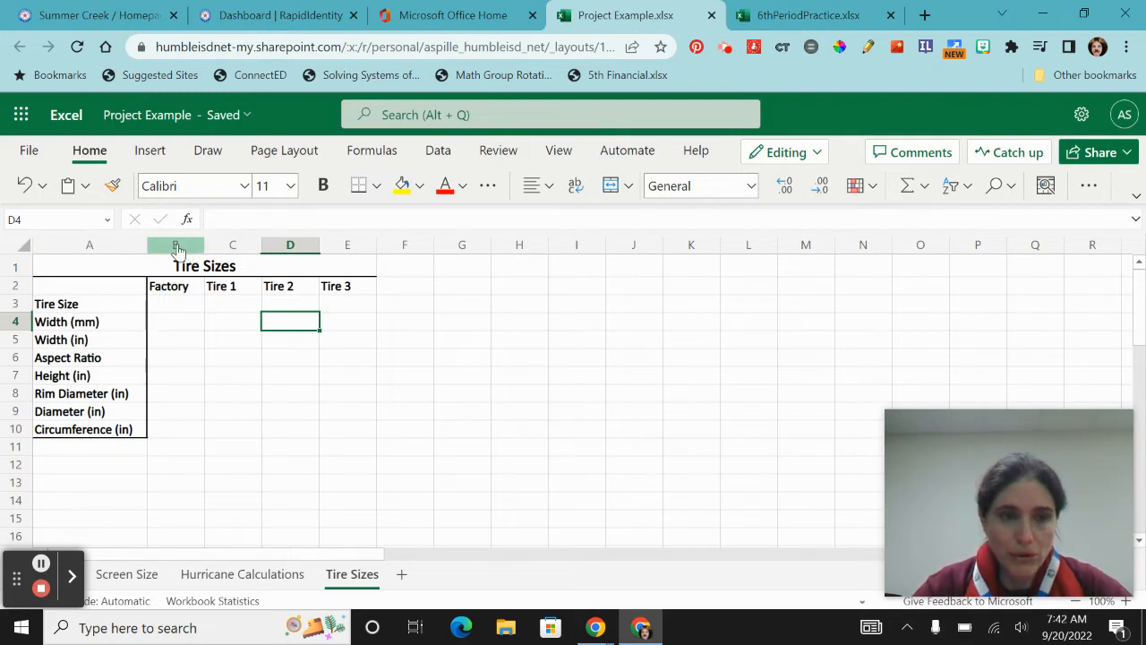
Set columns B through E to a column width of 13.5.
drag(176, 243, 348, 243)
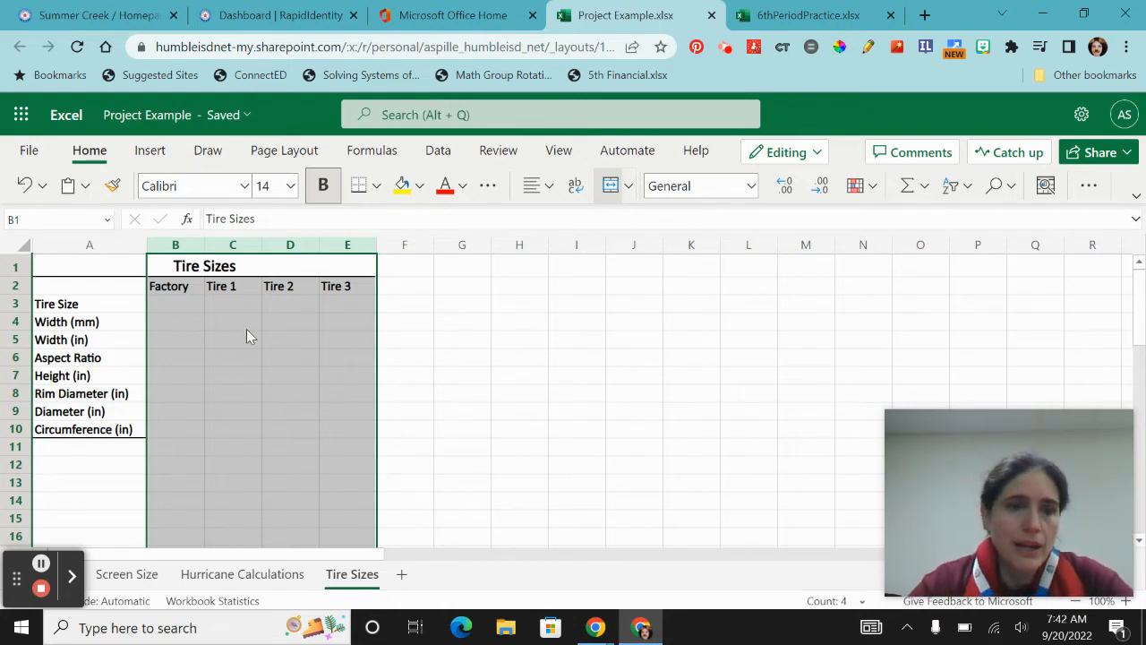
right_click(251, 337)
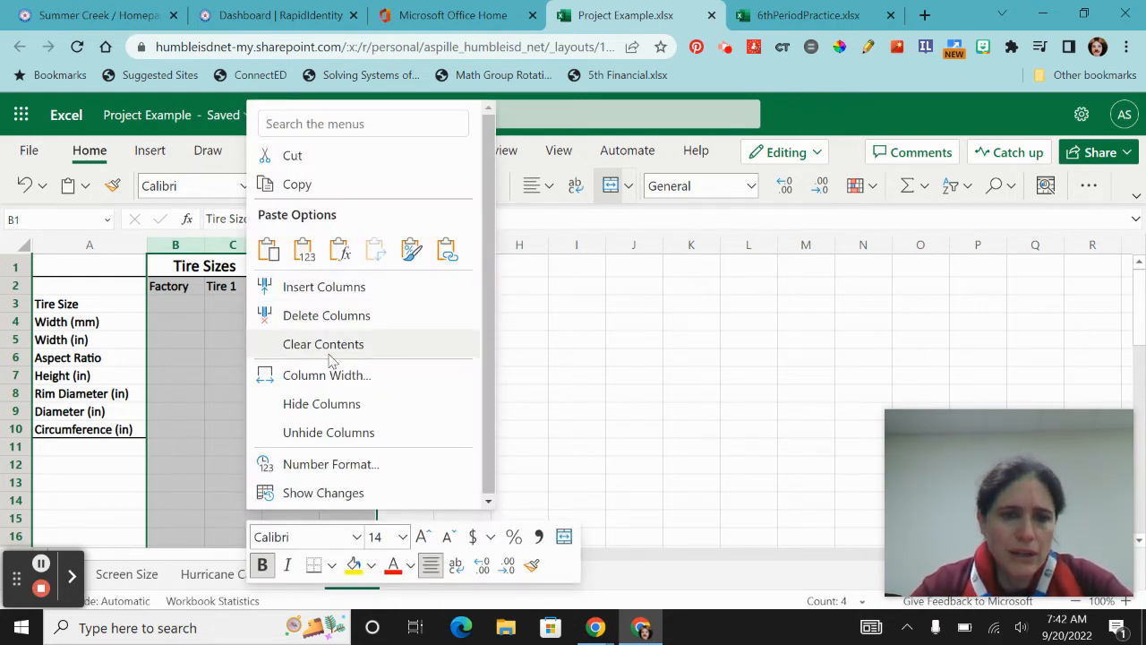
click(326, 374)
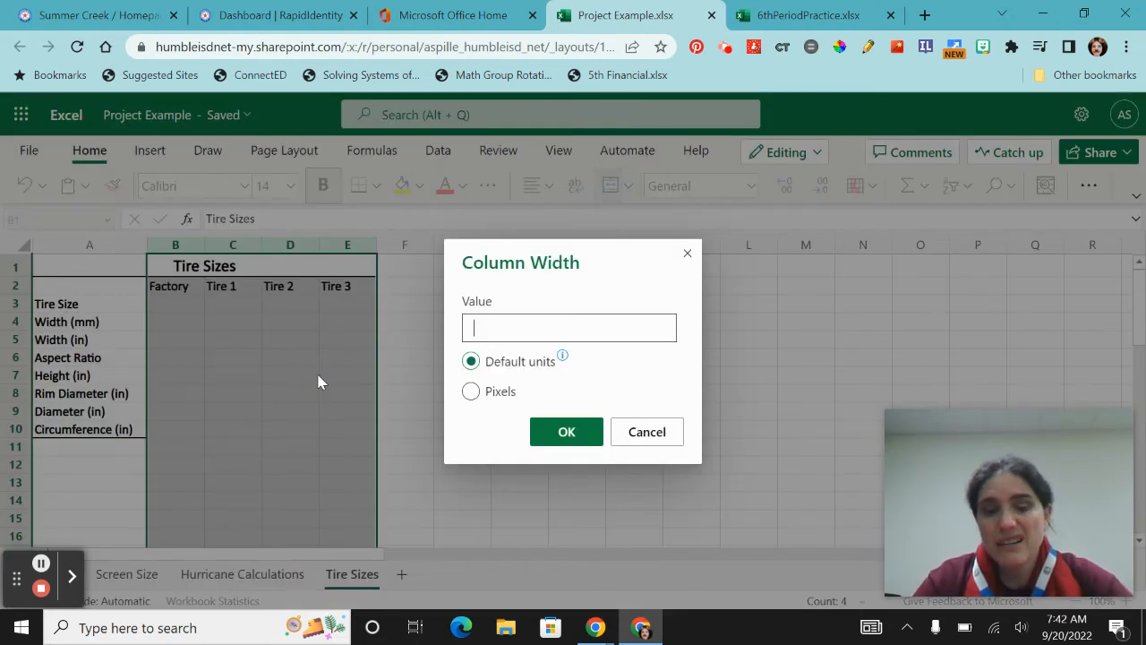
text(13.5)
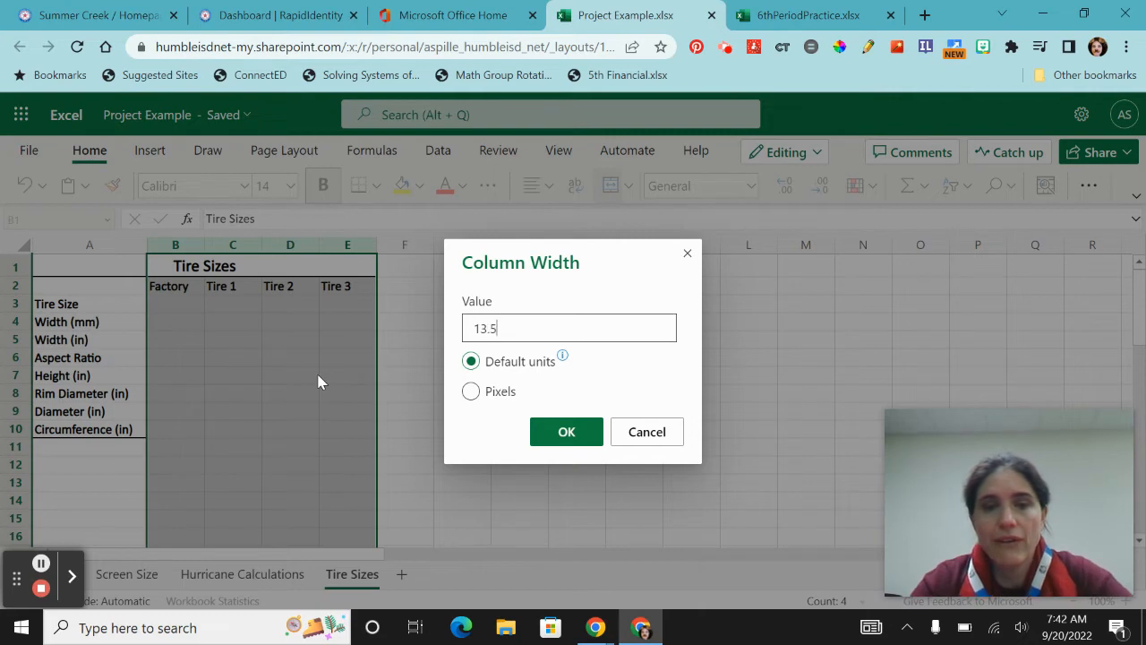
click(566, 432)
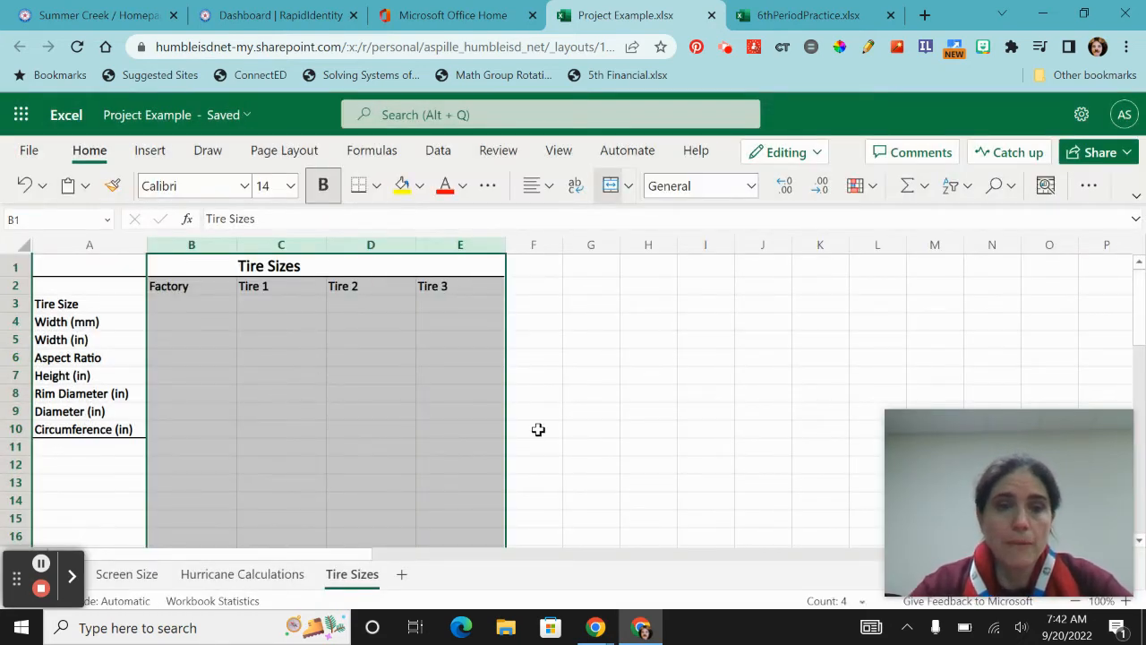
Paste the four tire sizes into B3:E3 in yellow and label Notes in I3, Input in I4.
click(190, 305)
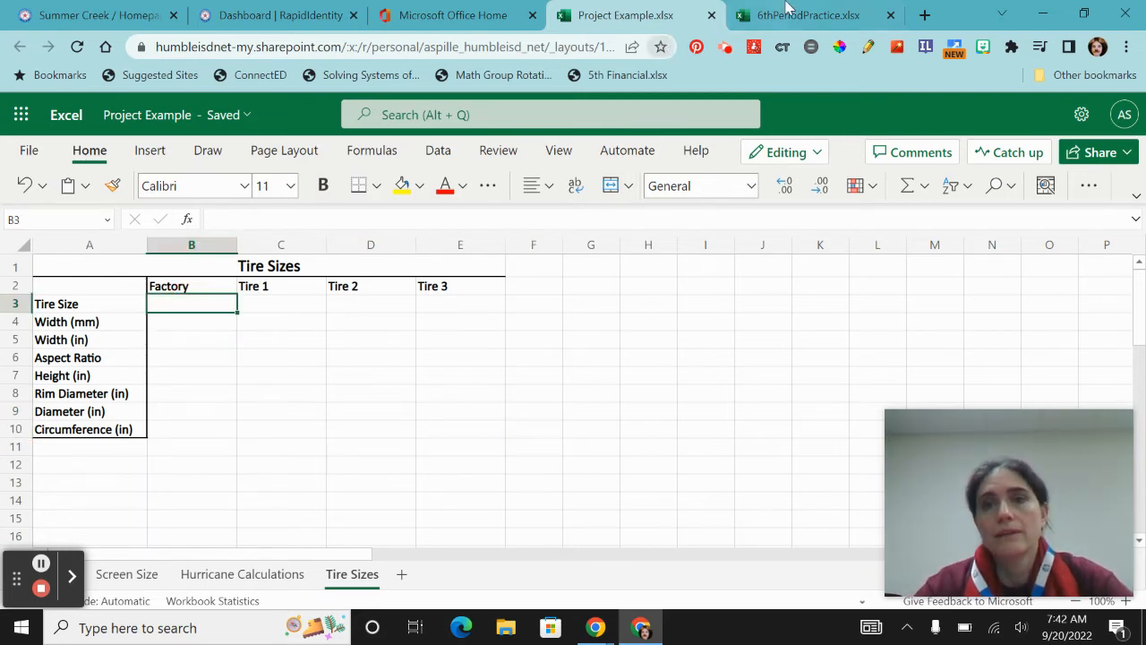
click(804, 14)
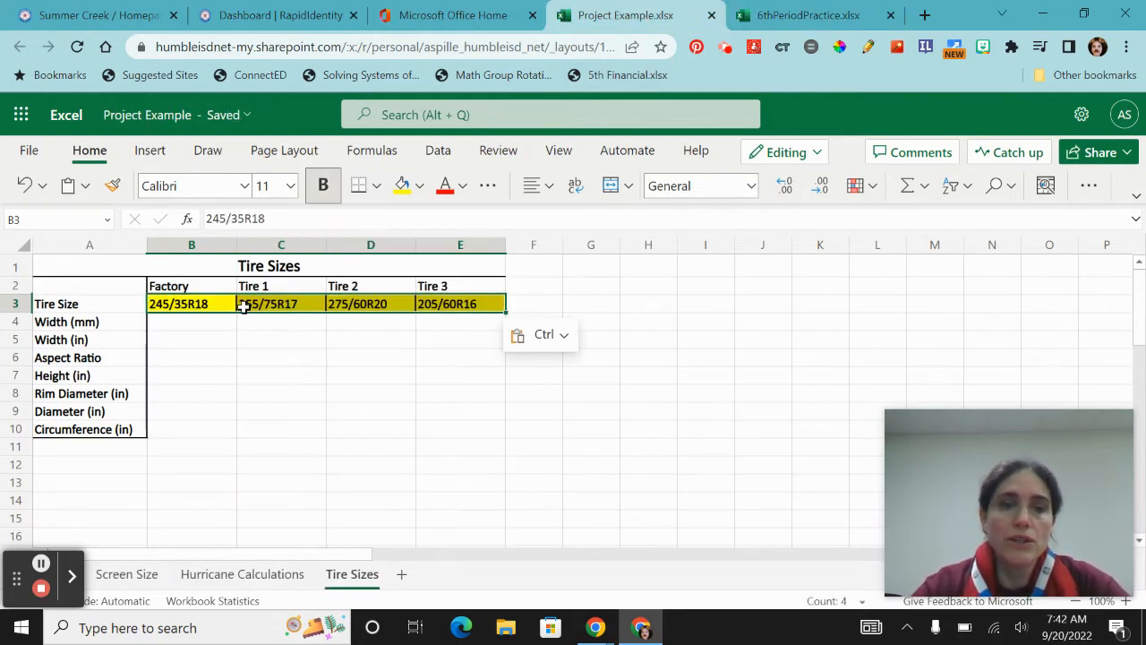
click(648, 303)
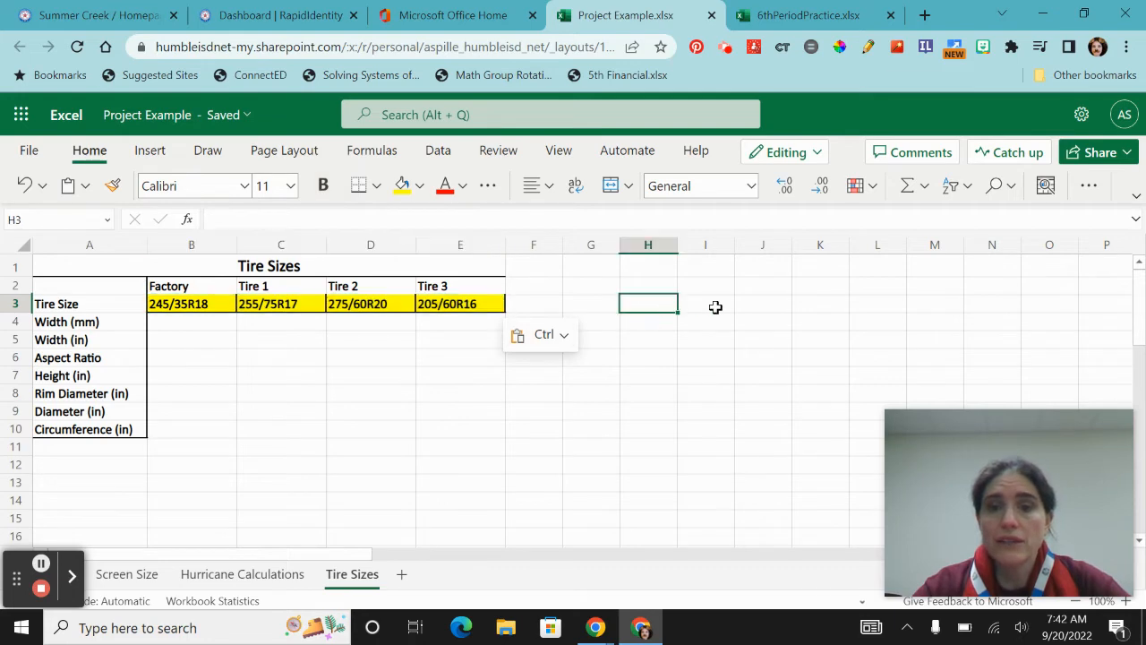
text(Notes)
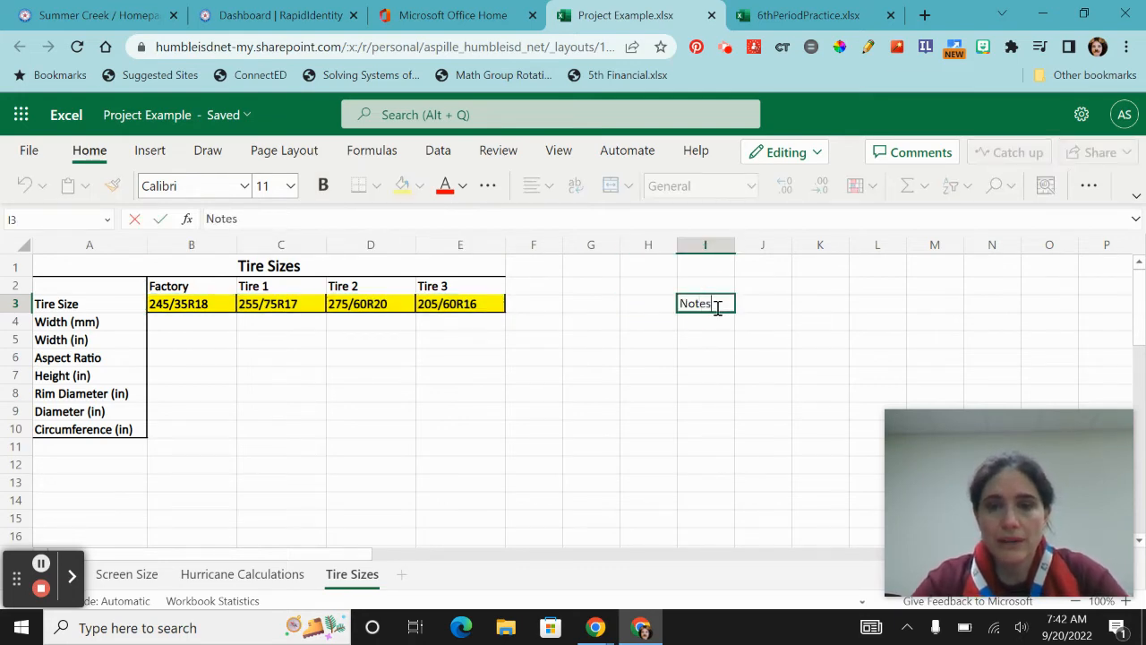
text(Input)
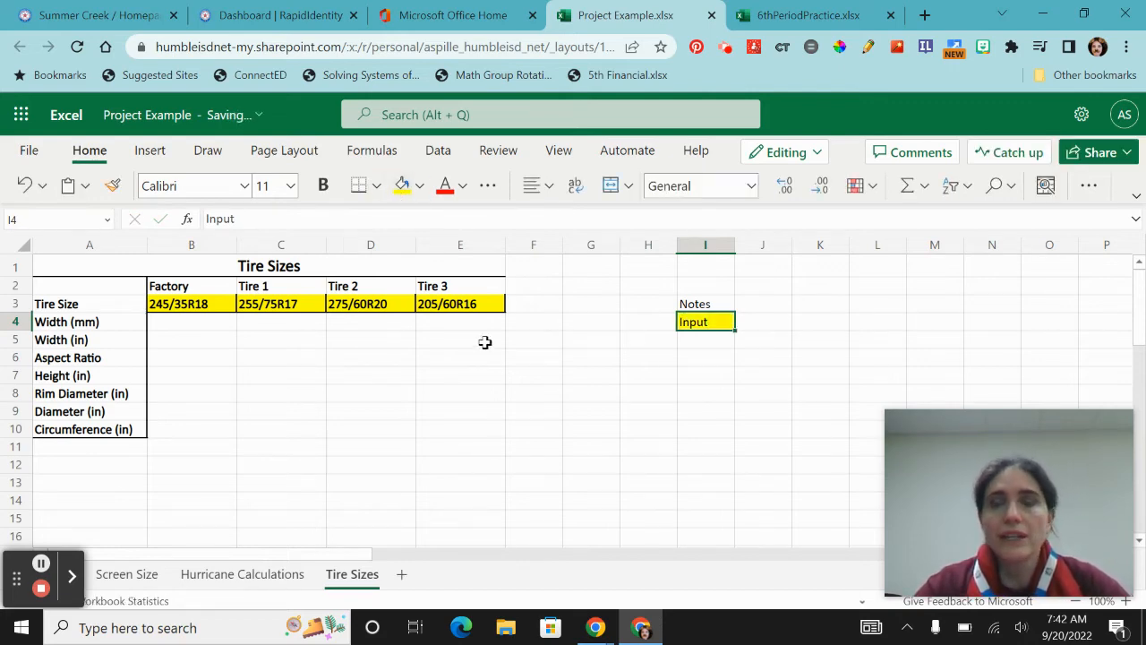
Fill B4:E4, B6:E6 and B8:E8 yellow as width, aspect ratio and rim diameter inputs.
click(533, 375)
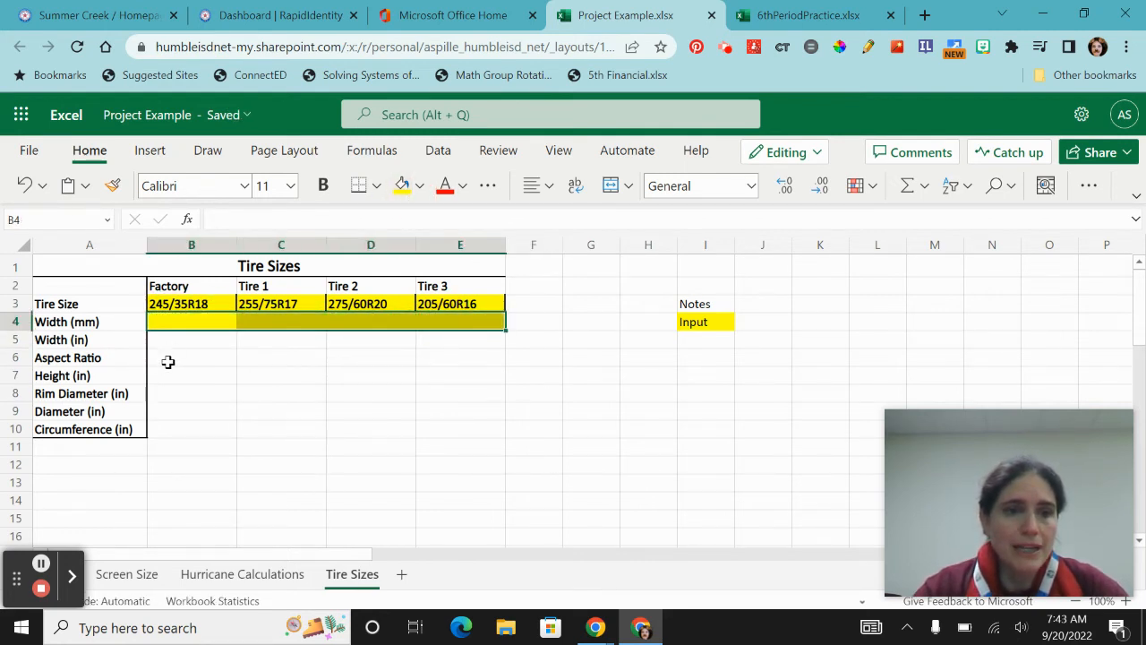
click(190, 359)
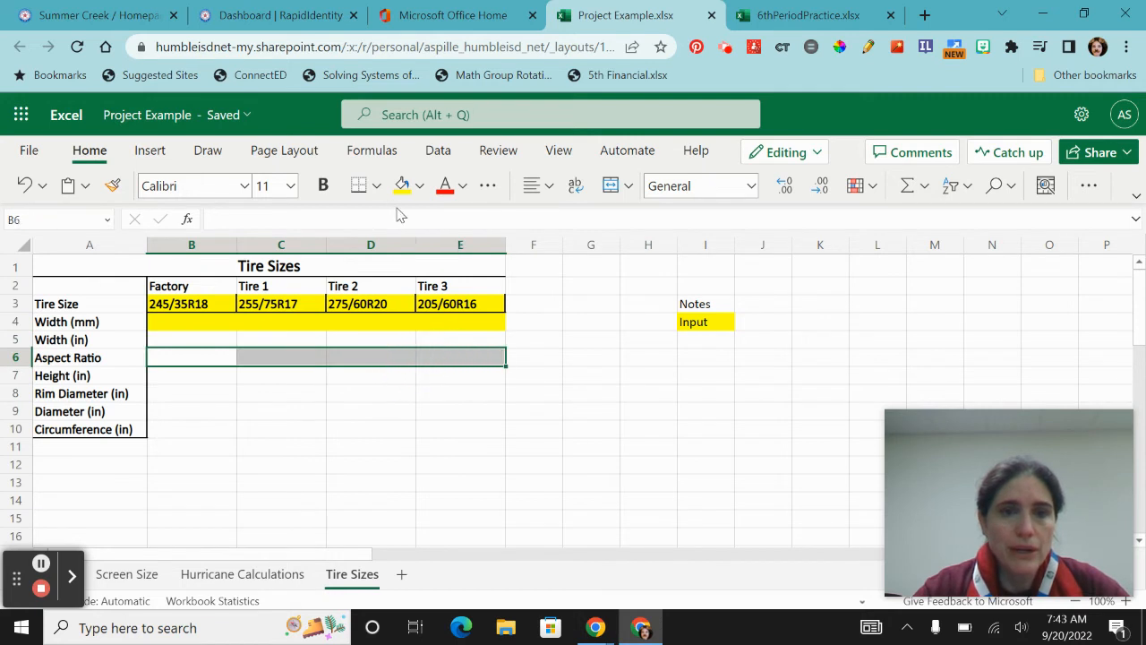
click(182, 395)
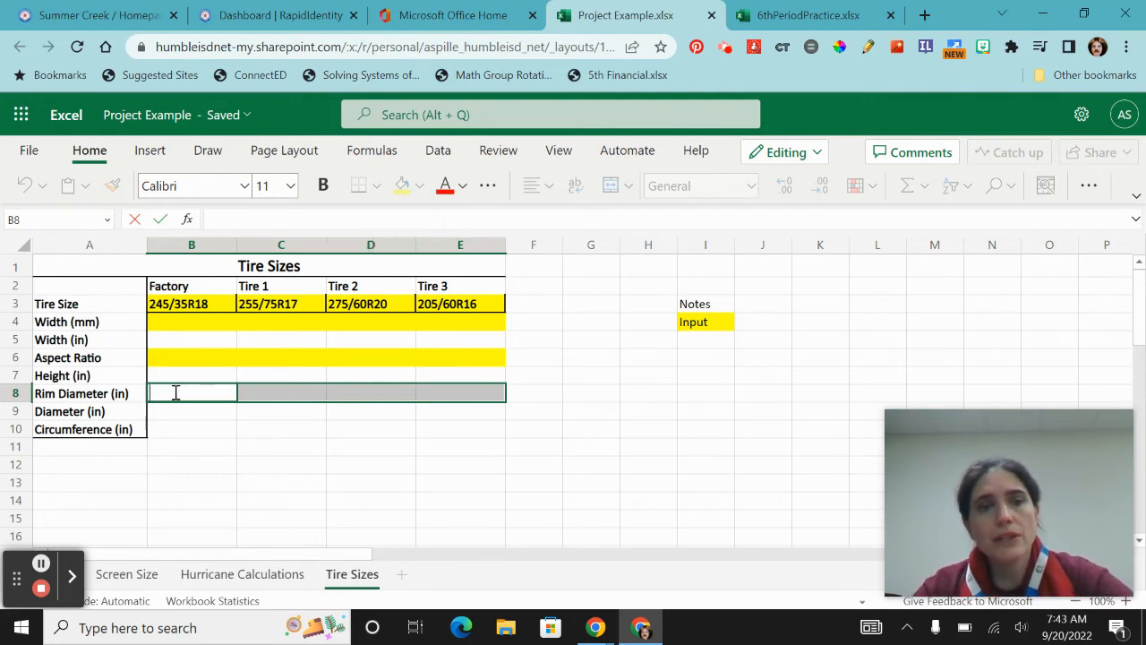
mouse_move(444, 185)
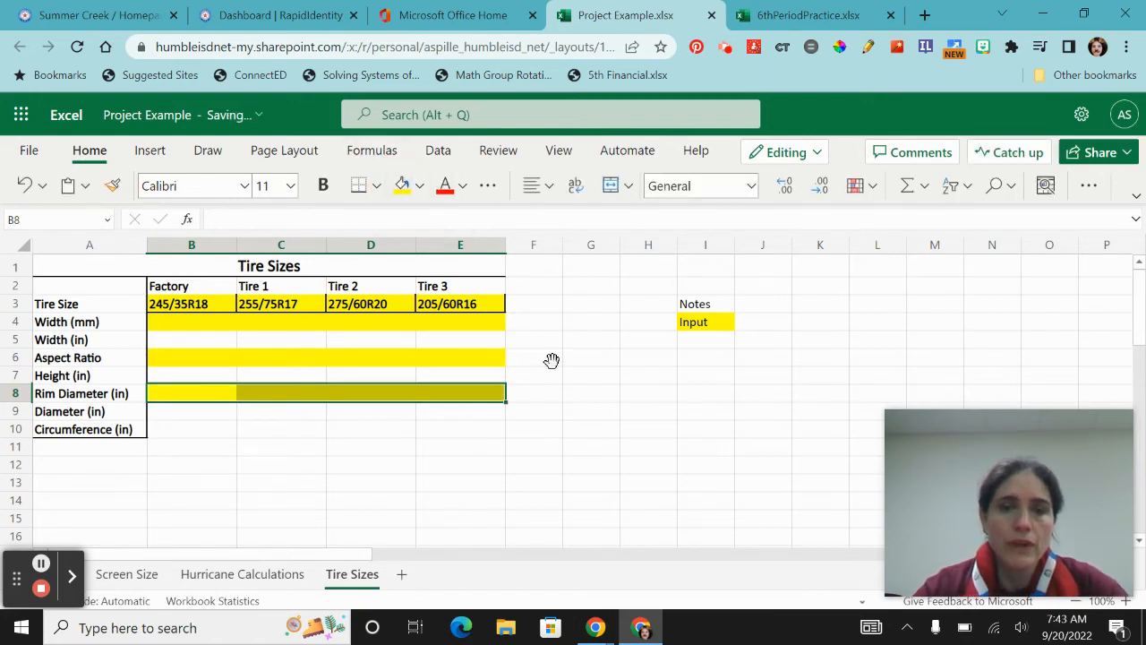
click(534, 359)
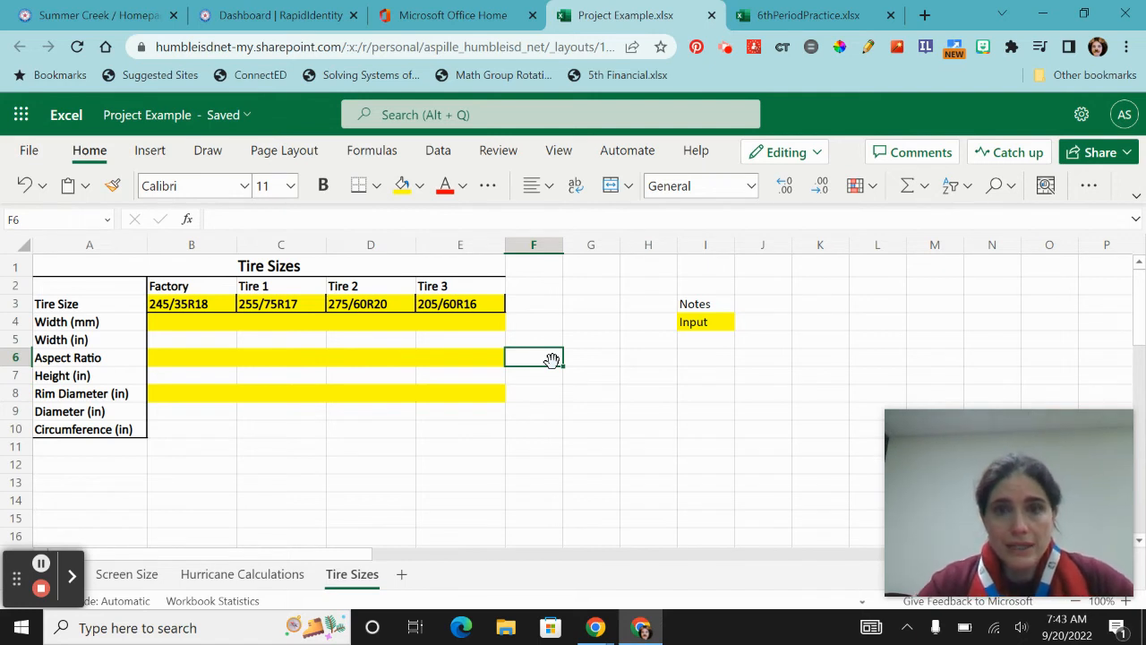
mouse_move(439, 371)
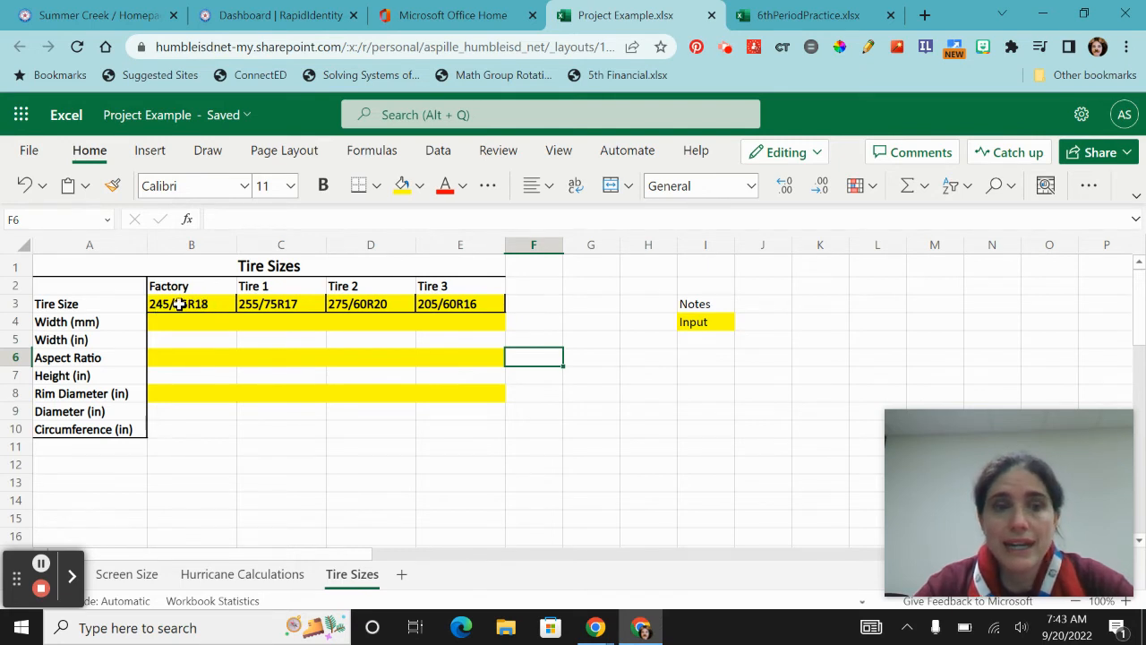
Enter Factory width 245 and ratio 35%, then Tire 1 width 255, ratio 75%, rim 17.
click(179, 322)
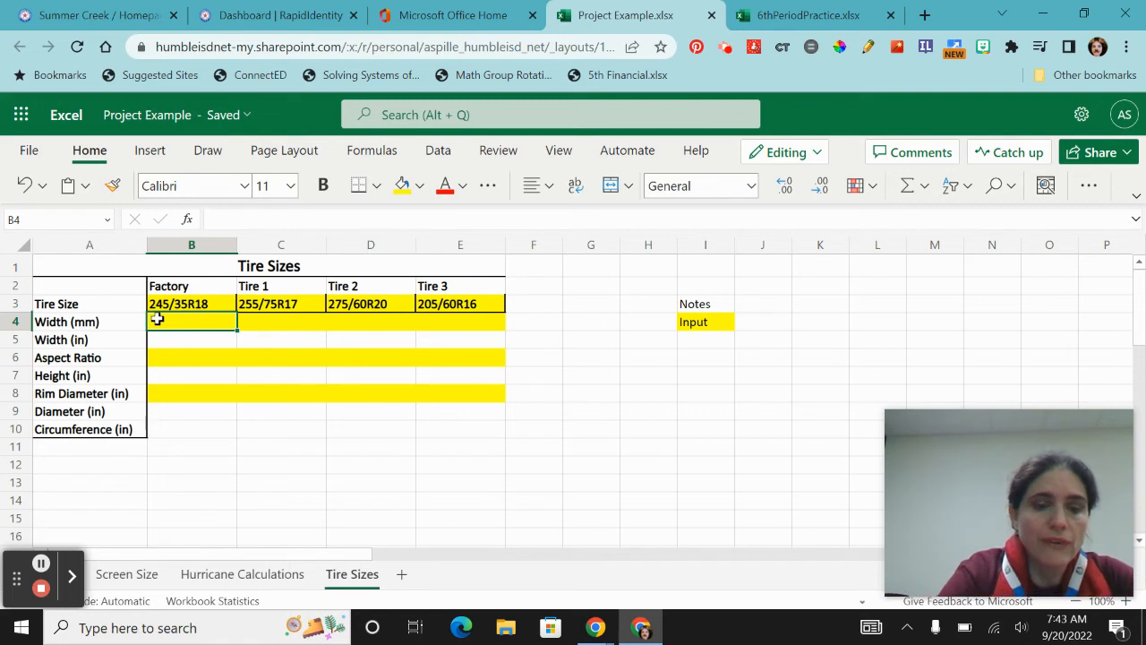
text(245)
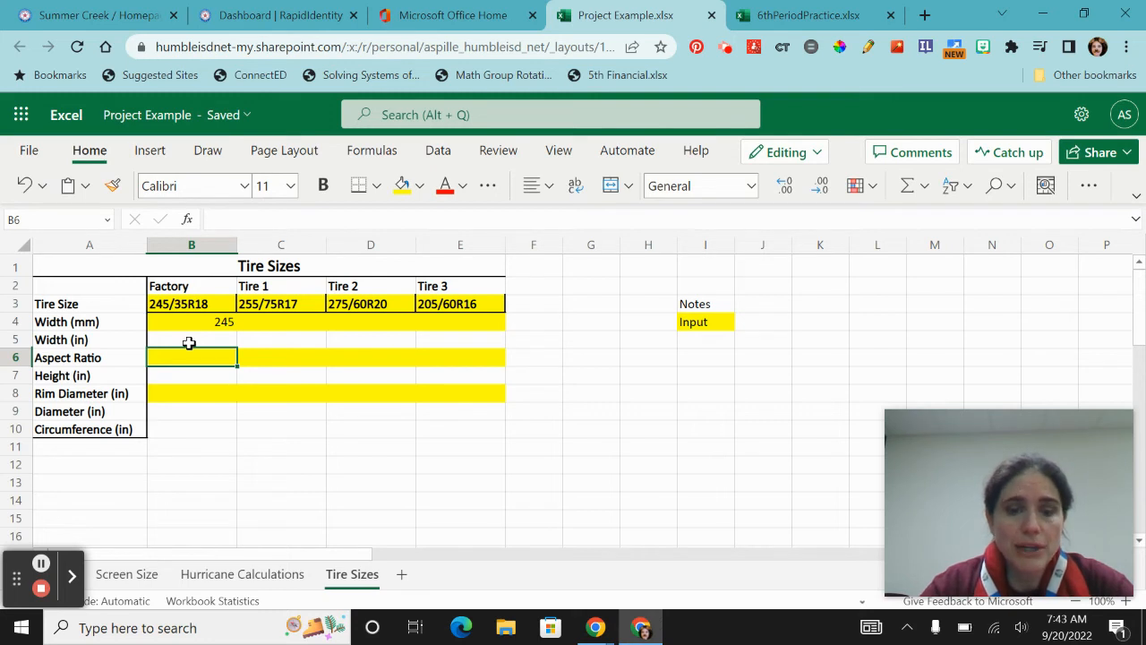
text(35%)
click(192, 392)
text(18)
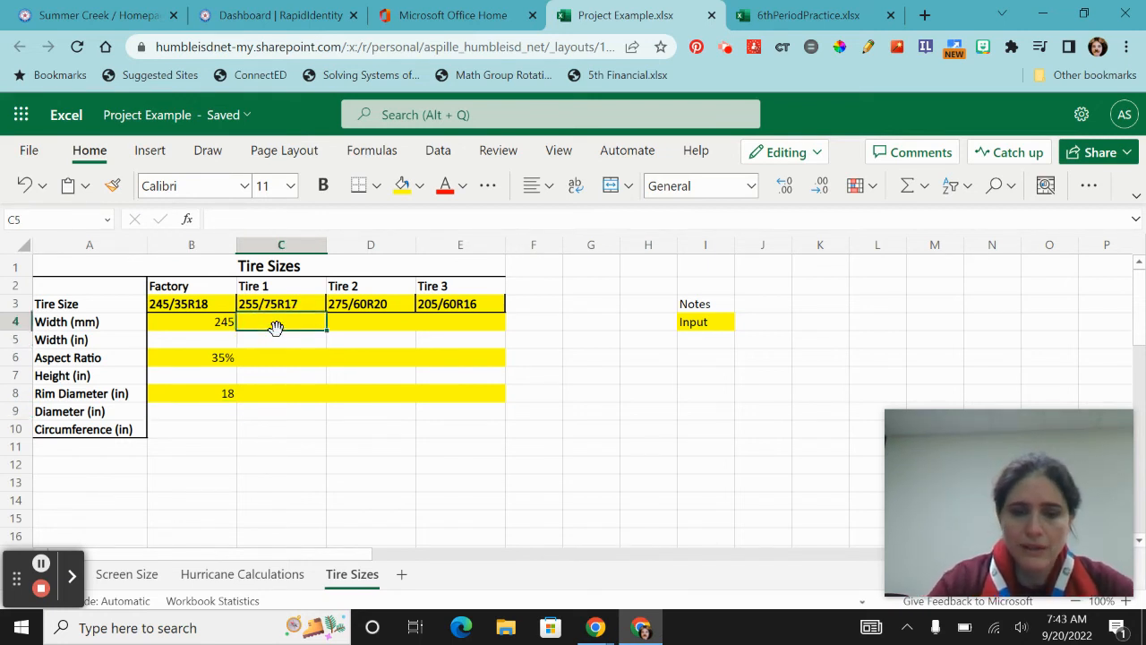
text(255)
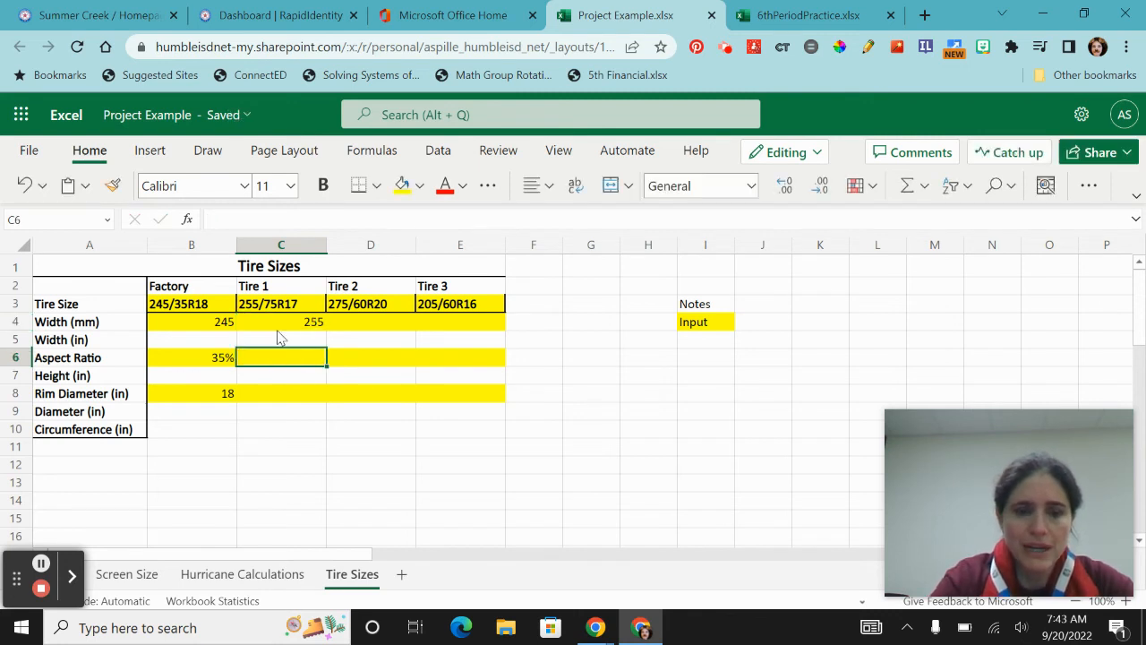
text(75%)
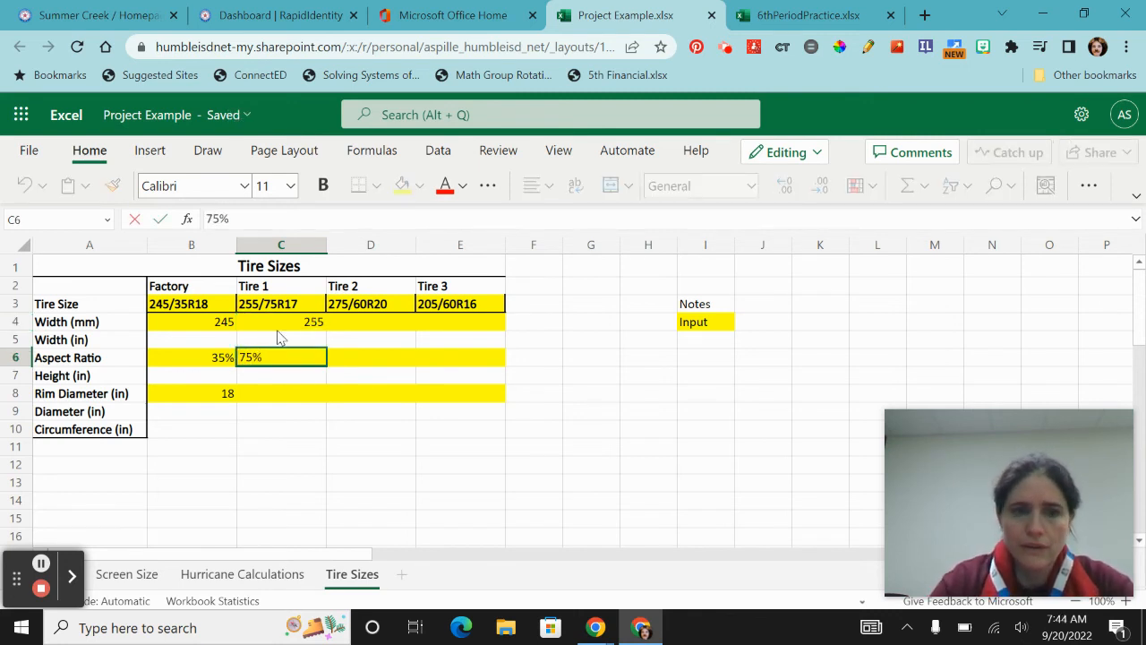
text(17)
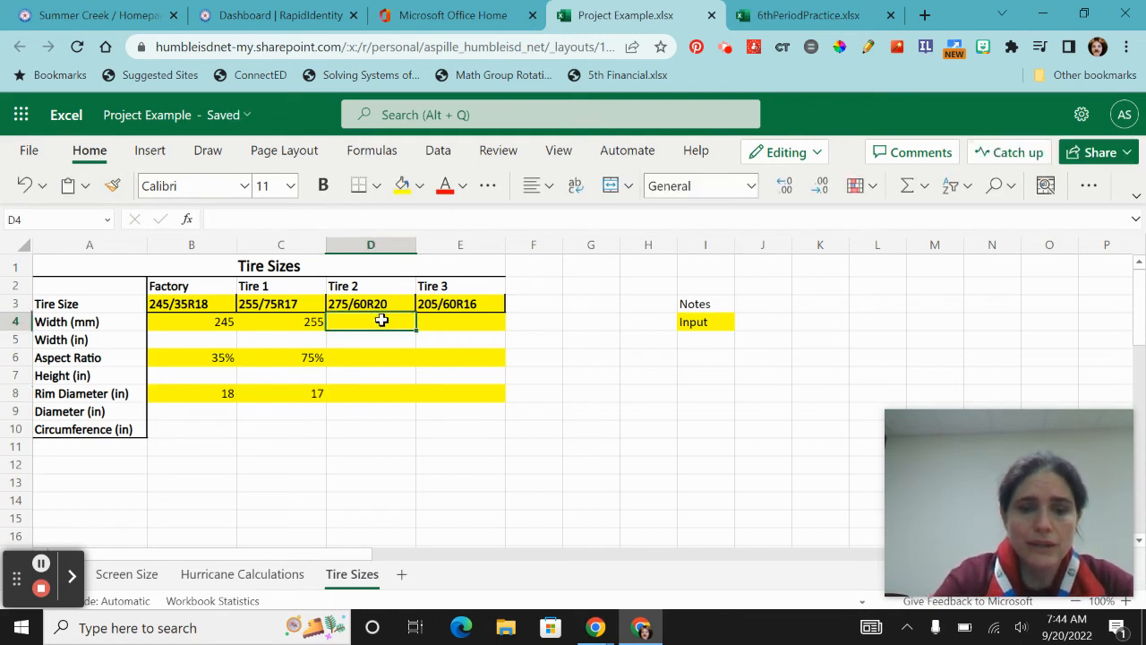
Enter Tire 2 as 275 / 60% / 20 and Tire 3 as 205 / 60% / 16.
text(275)
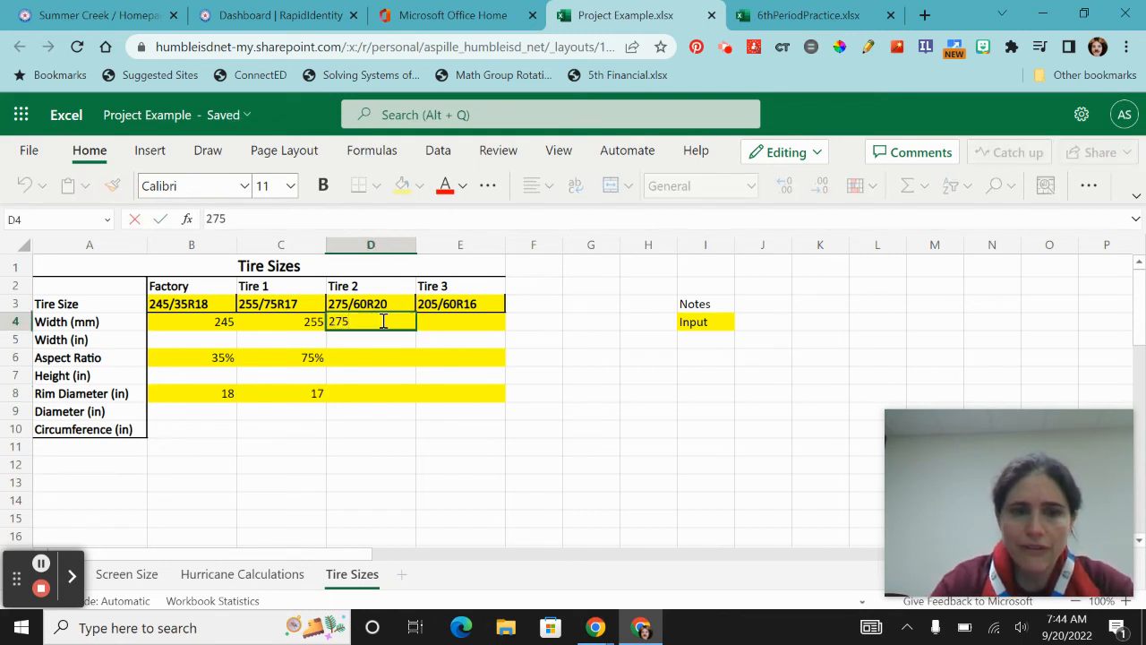
text(60)
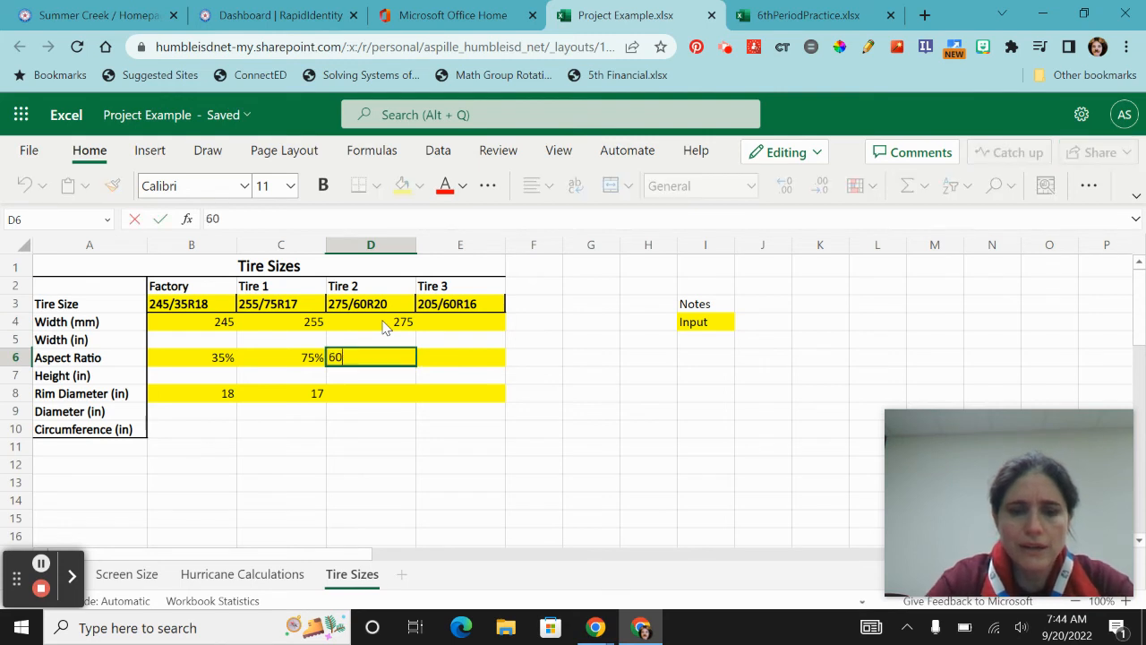
key(Enter)
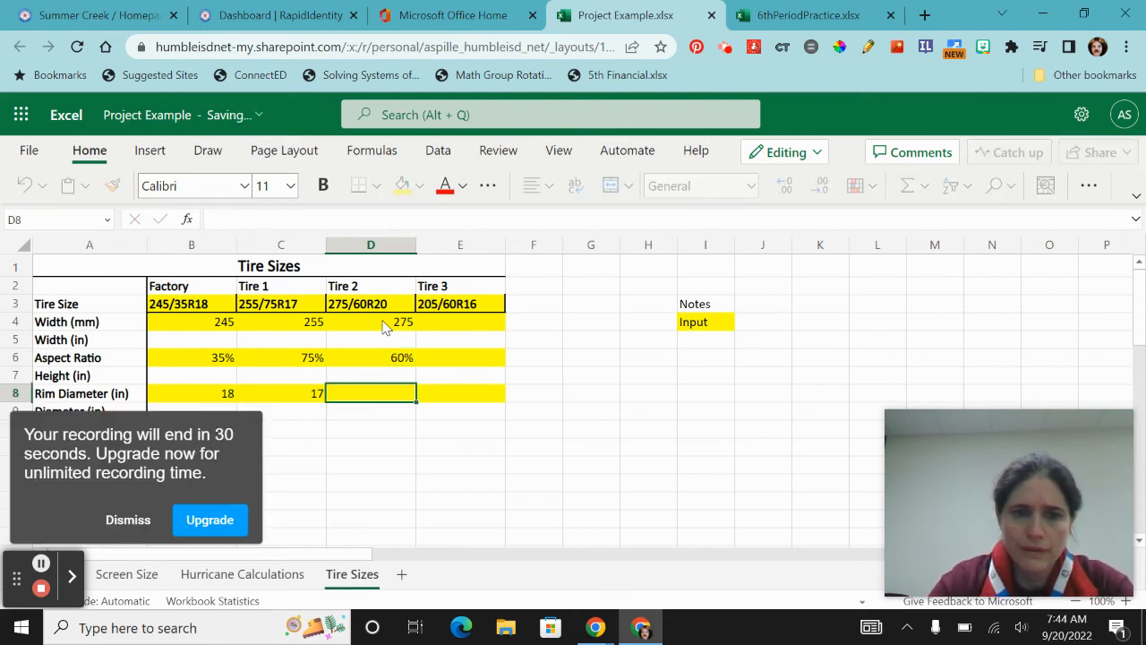
text(20)
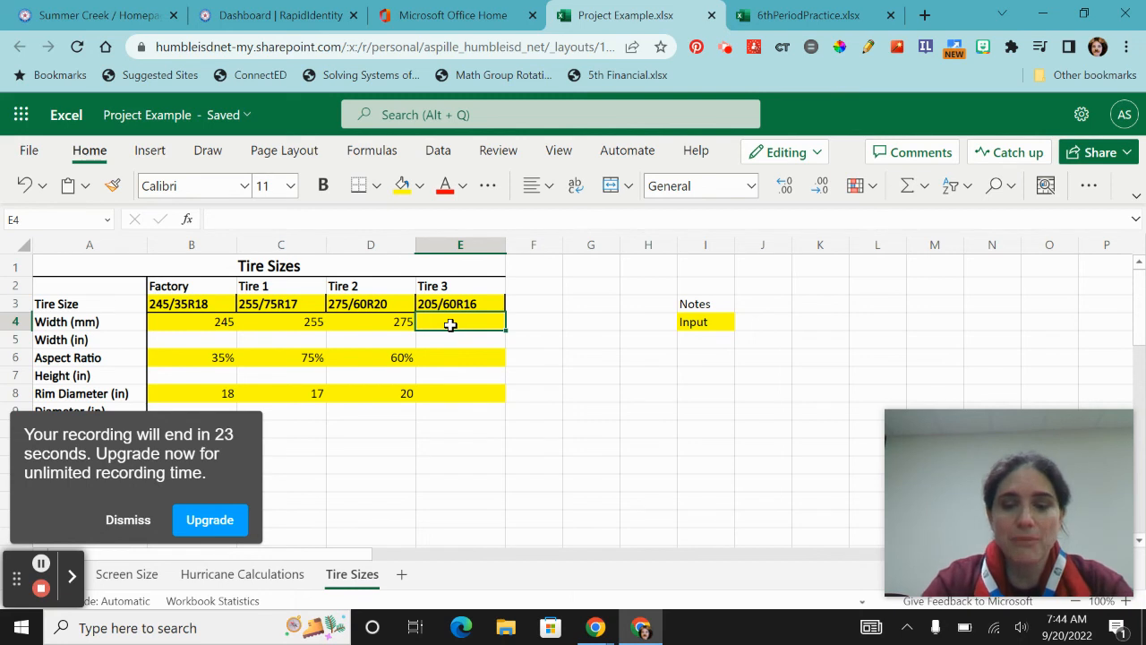
text(205)
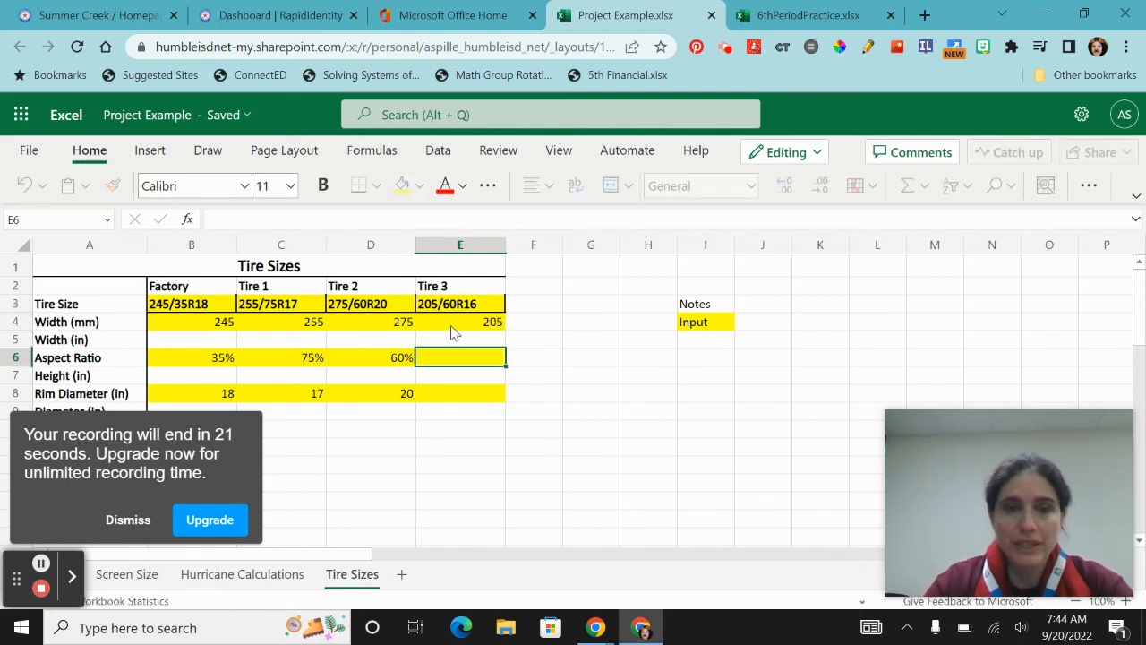
click(129, 520)
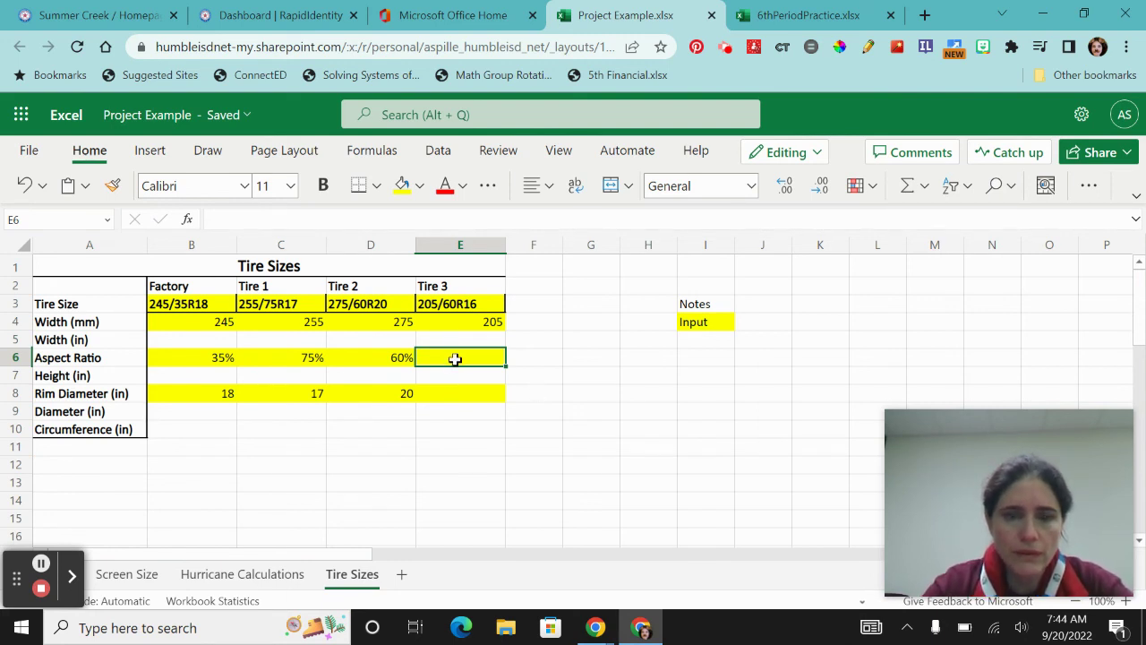
text(60%)
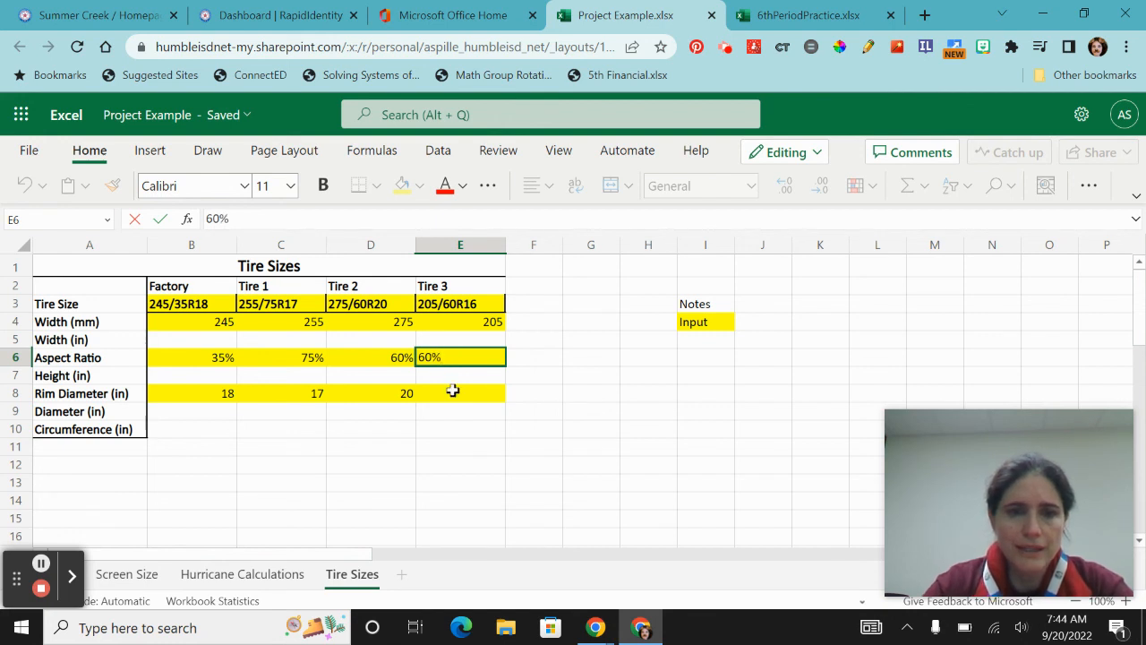
text(16)
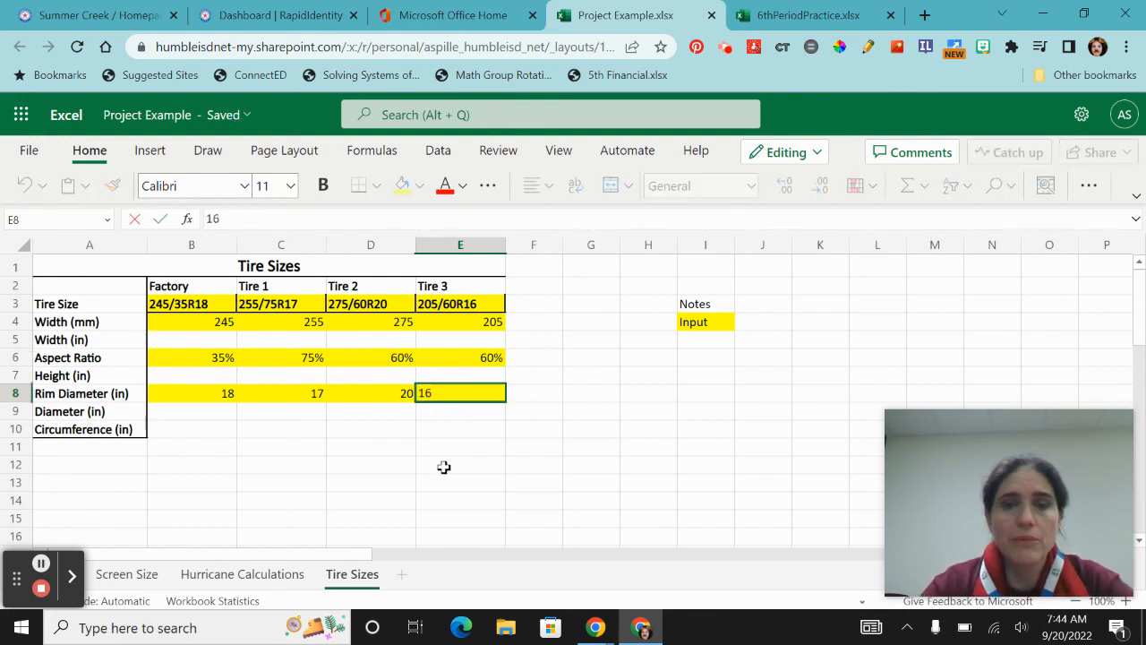
click(458, 465)
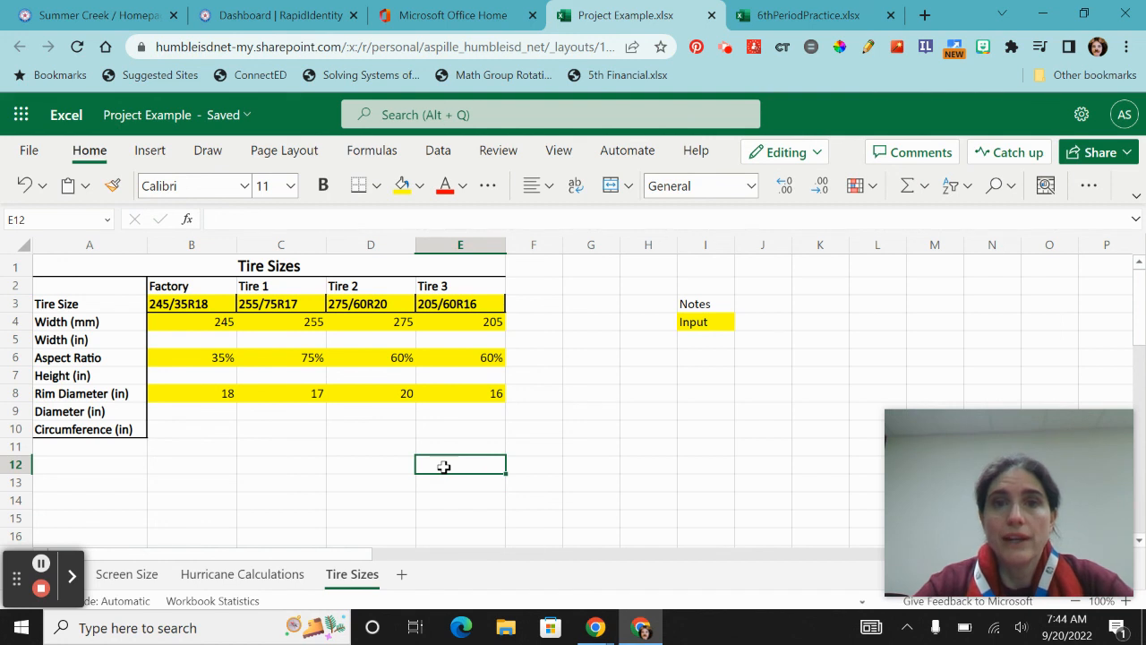